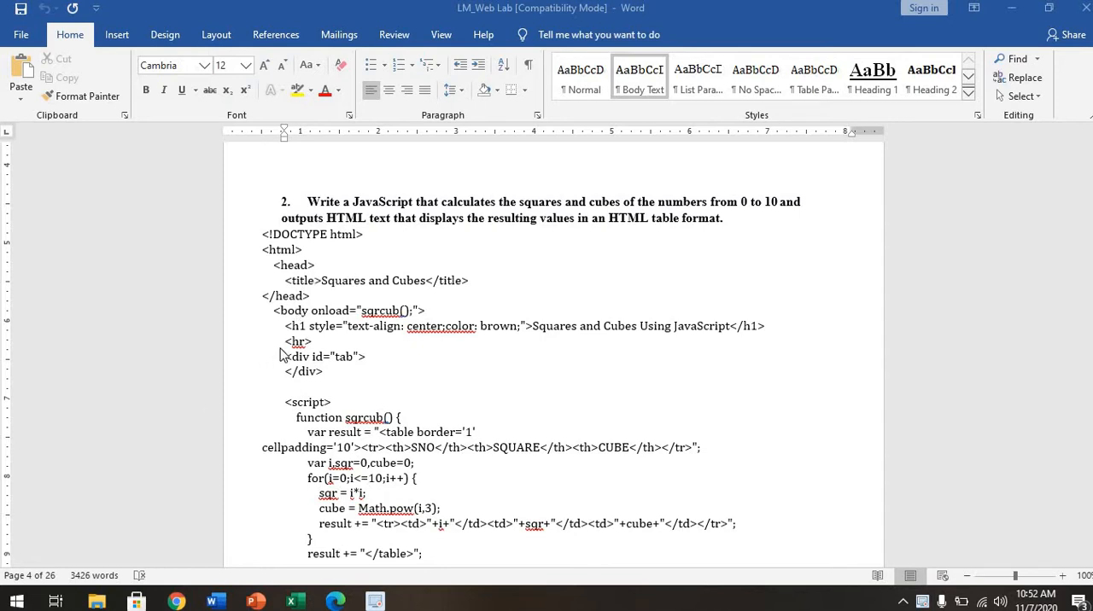
pyautogui.moveTo(593, 238)
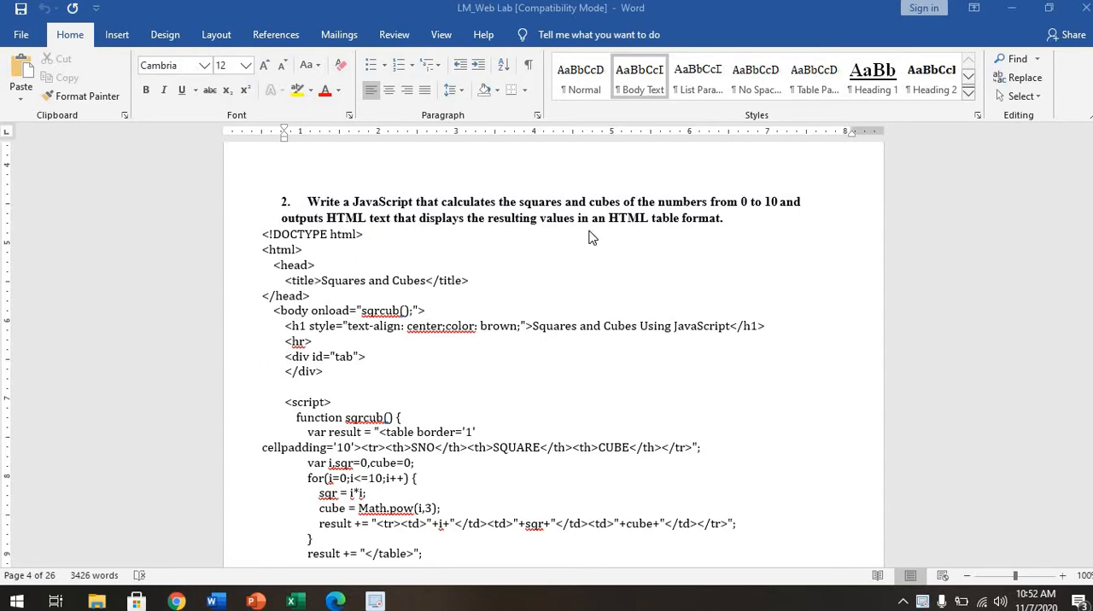
pyautogui.moveTo(601, 239)
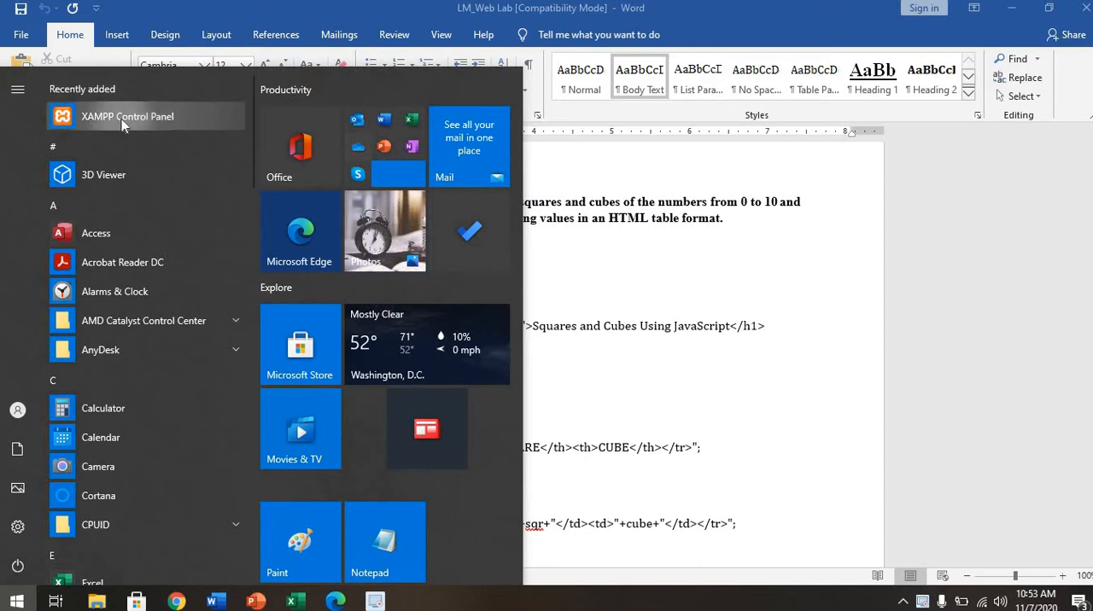
# Step: Launch XAMPP Control Panel, start Apache, and return to the Word lab manual
pyautogui.click(126, 116)
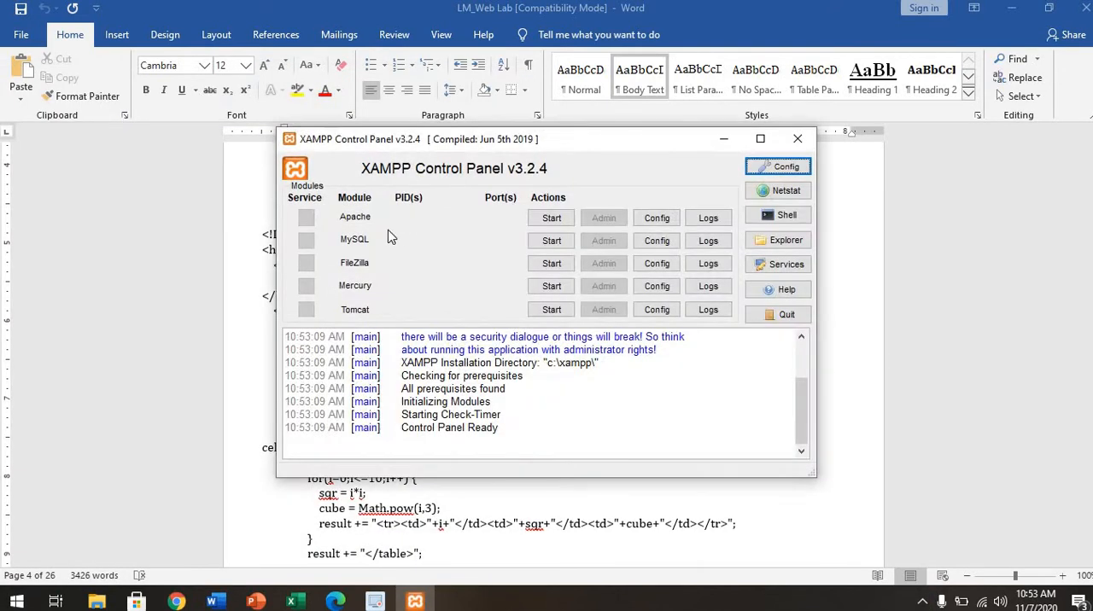
pyautogui.click(550, 217)
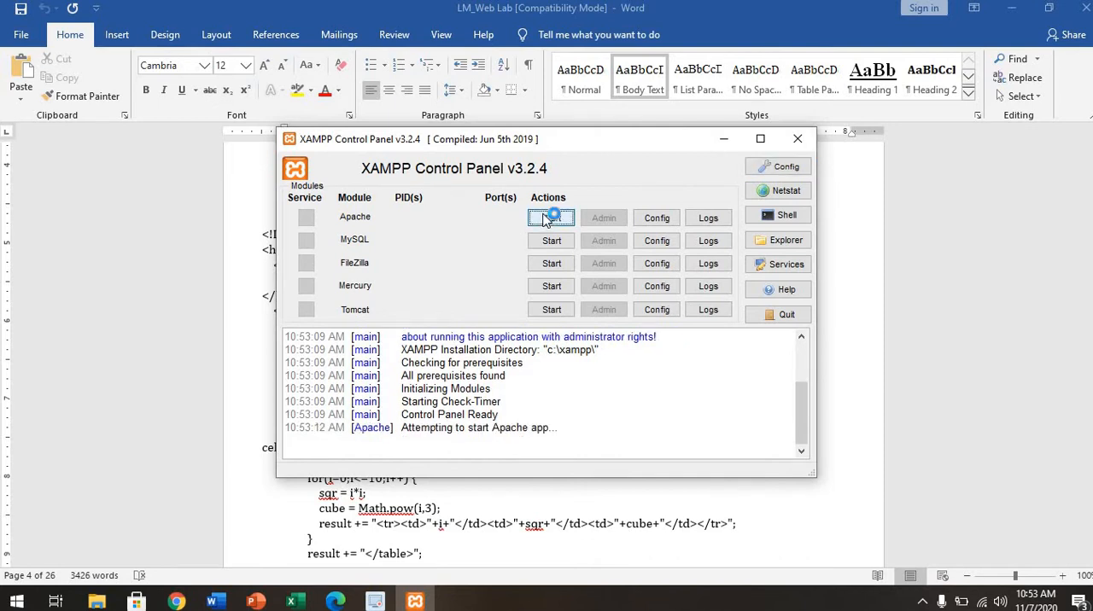
pyautogui.click(550, 219)
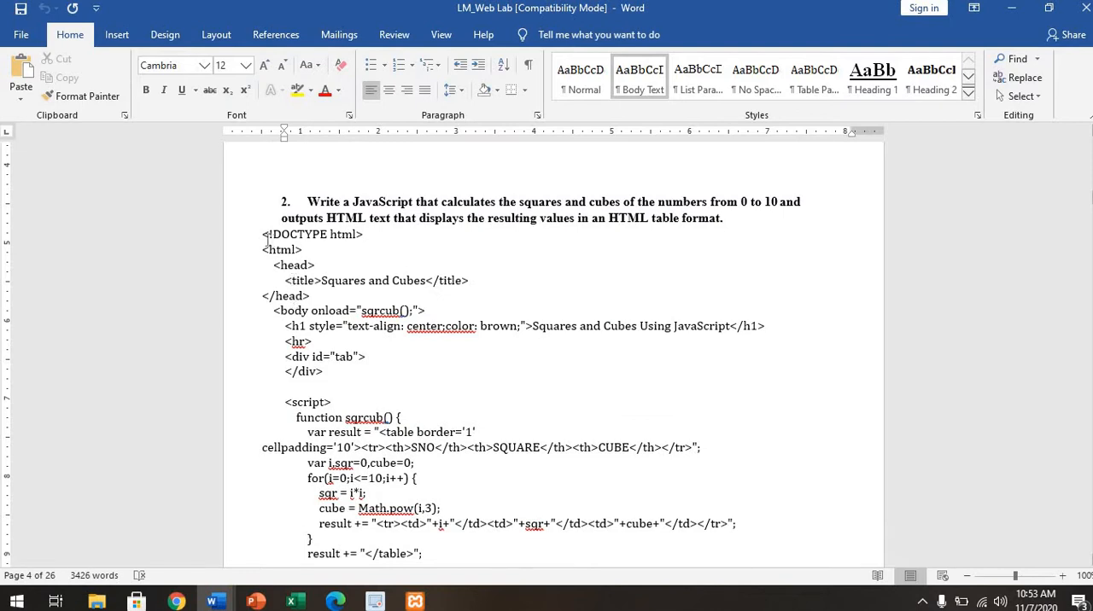
pyautogui.moveTo(413, 402)
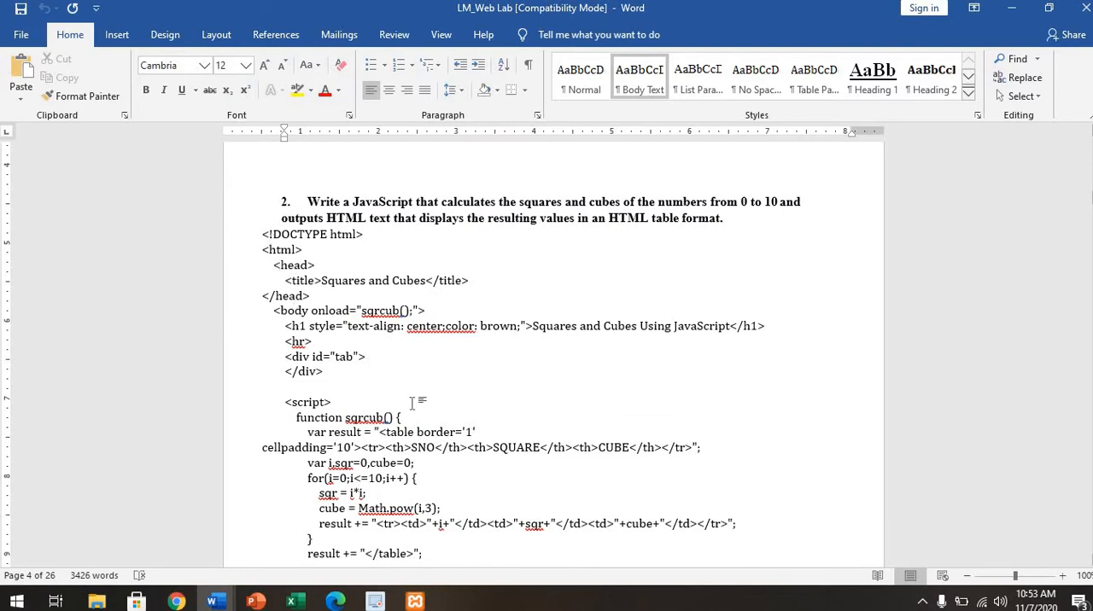
# Step: Select the squares-and-cubes HTML program from its <!DOCTYPE html> line for copying
pyautogui.click(331, 402)
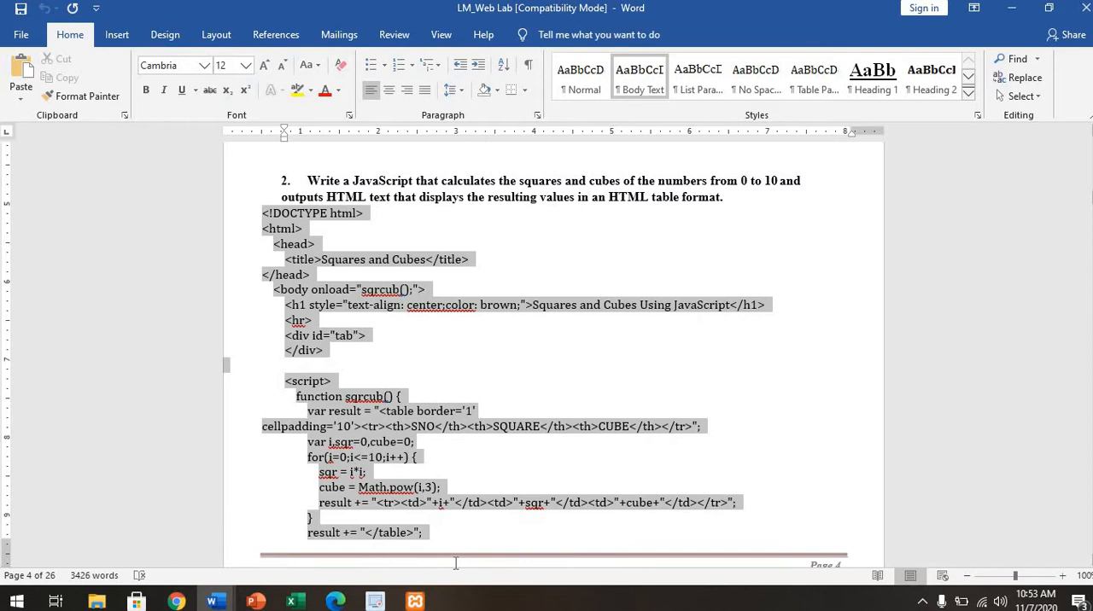
pyautogui.scroll(-3)
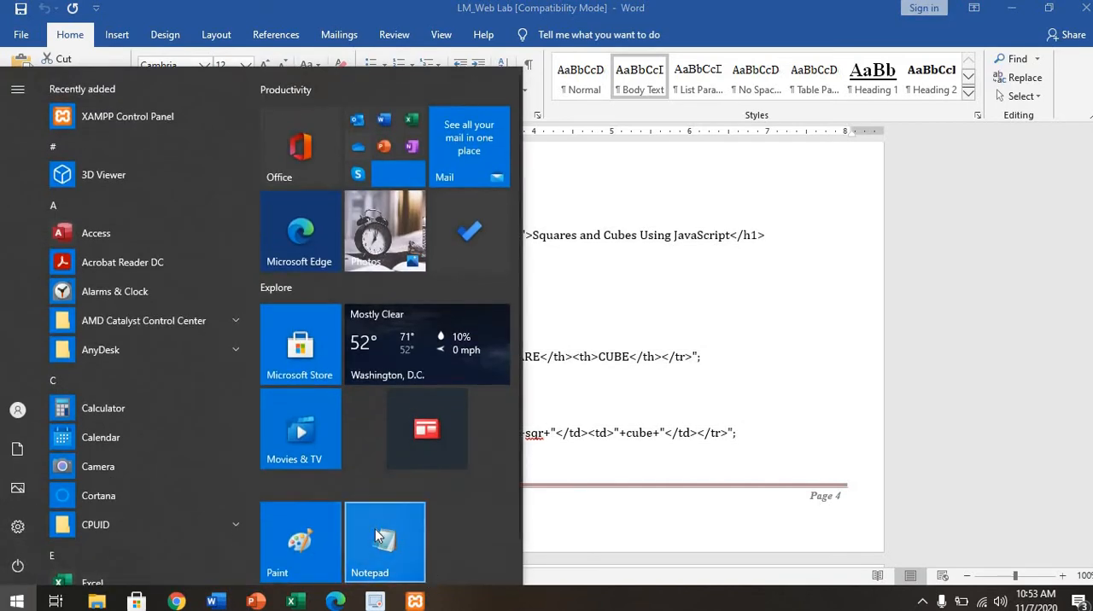
# Step: Launch Notepad and paste the copied squares-and-cubes code into the blank file
pyautogui.click(384, 541)
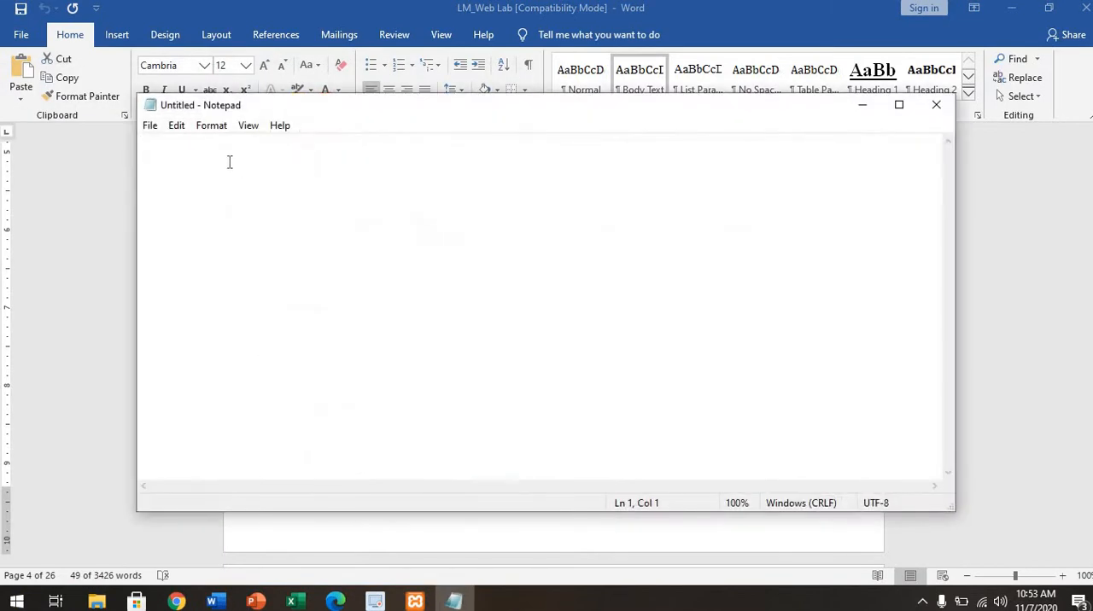
pyautogui.rightClick(229, 162)
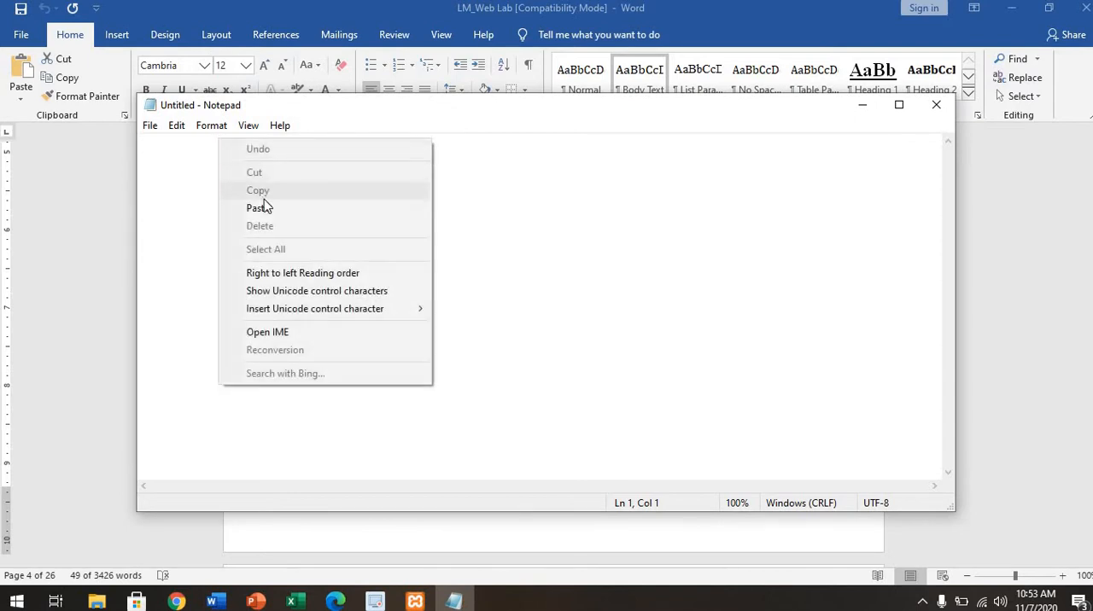
pyautogui.click(259, 208)
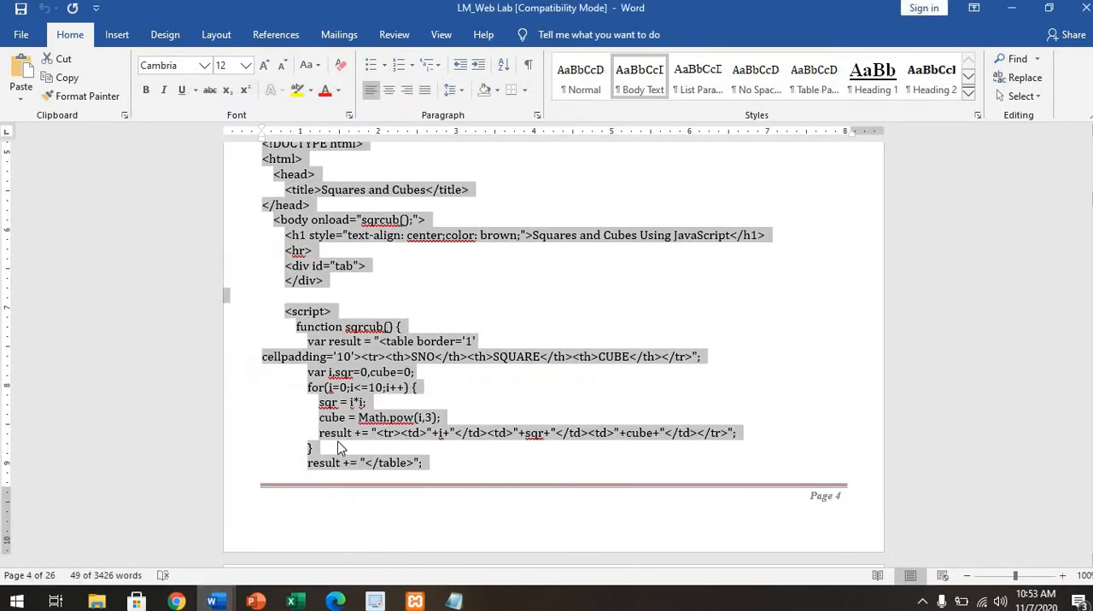
pyautogui.scroll(-3)
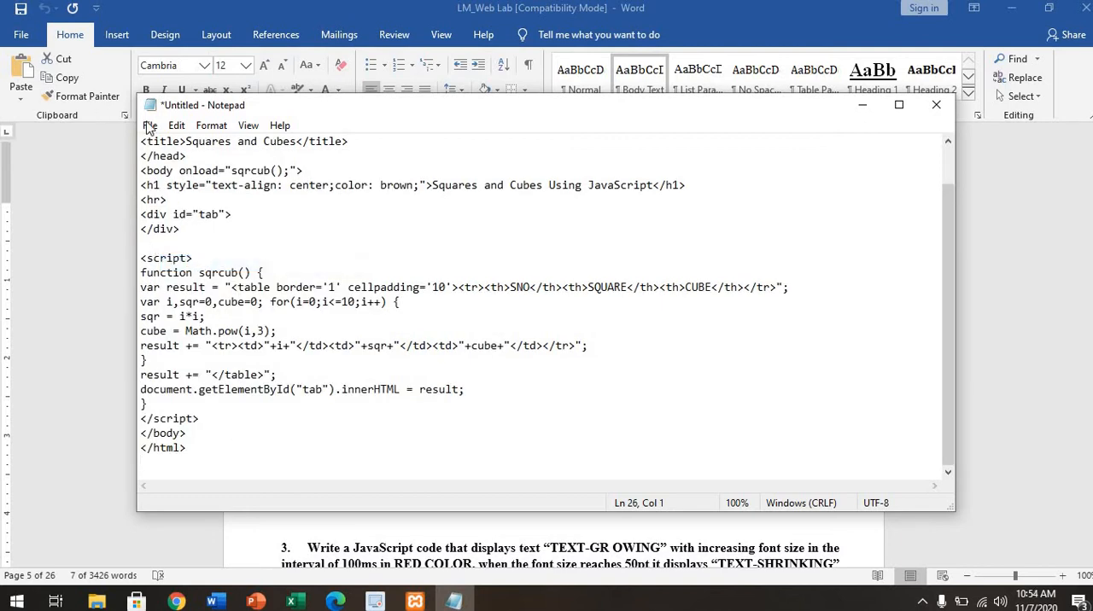
pyautogui.moveTo(195, 174)
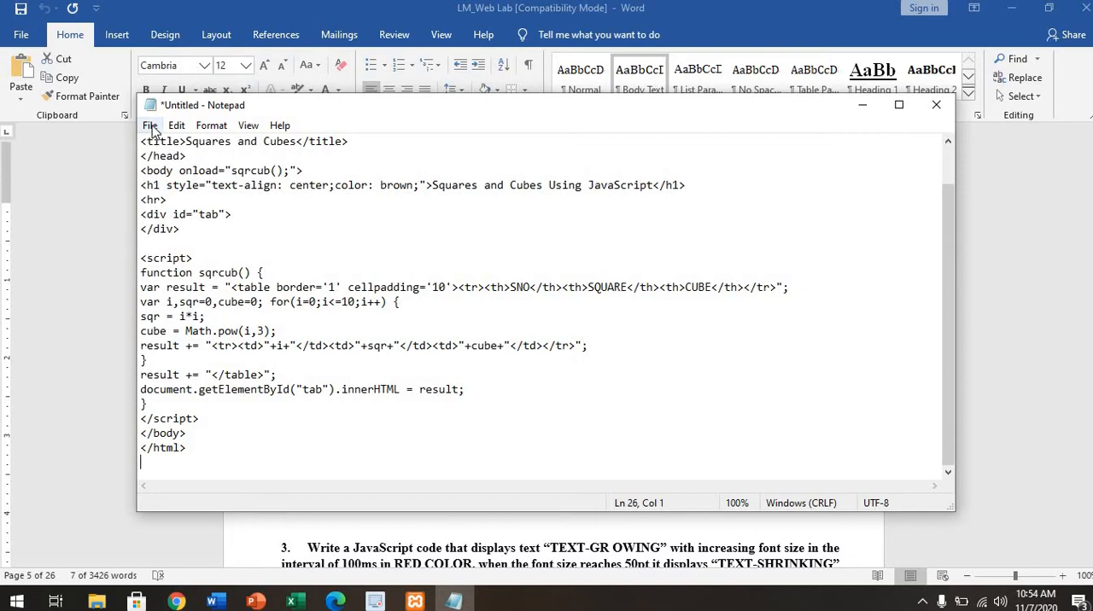
# Step: Bring up the Save As dialog for the untitled code file via File > Save
pyautogui.click(150, 127)
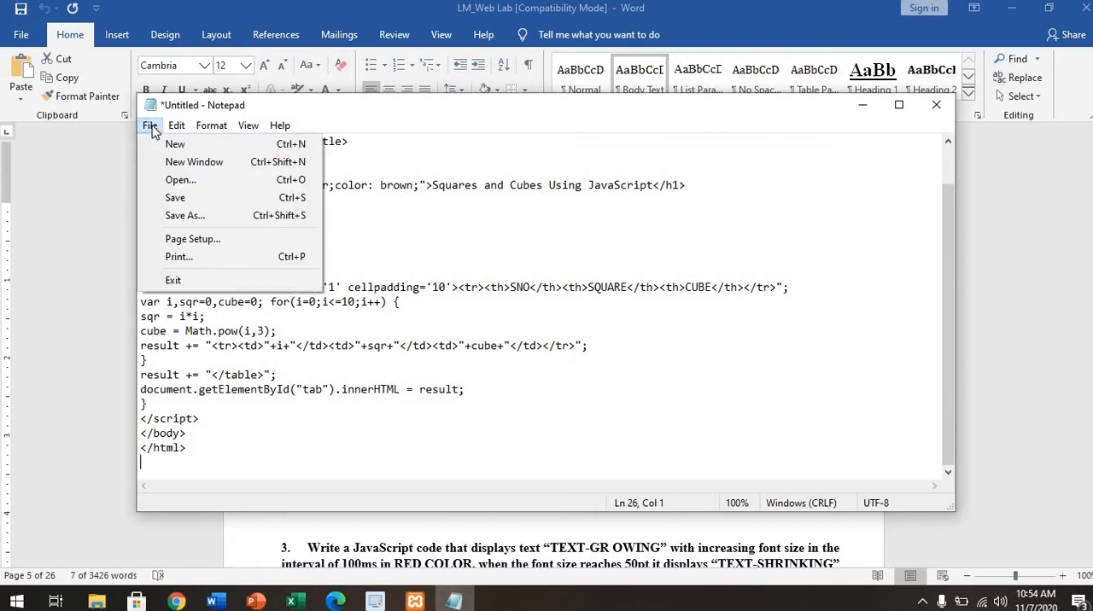
pyautogui.moveTo(175, 197)
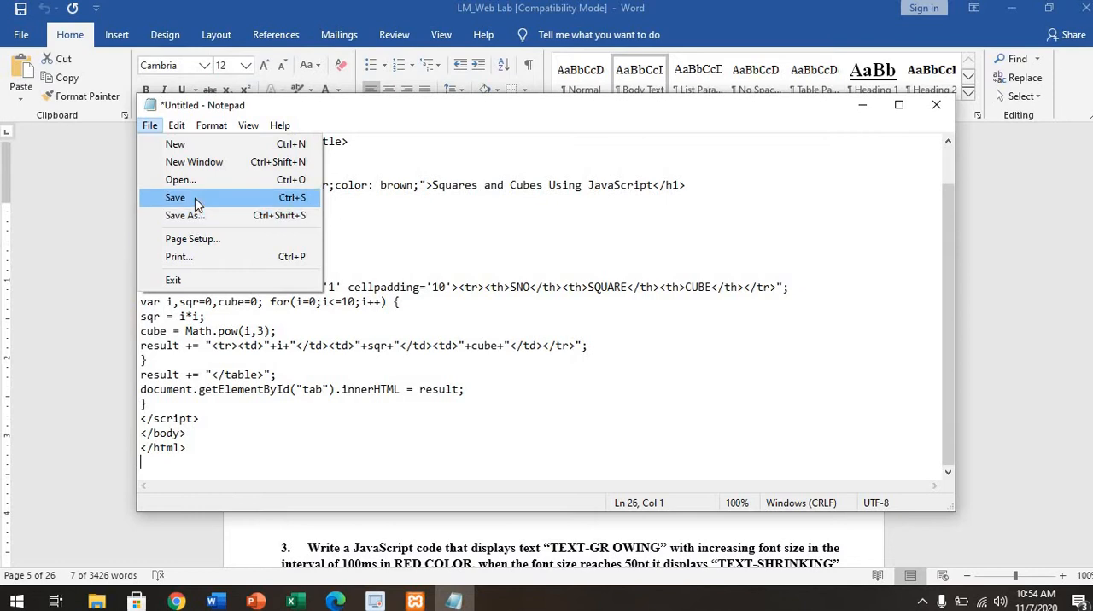
pyautogui.click(185, 216)
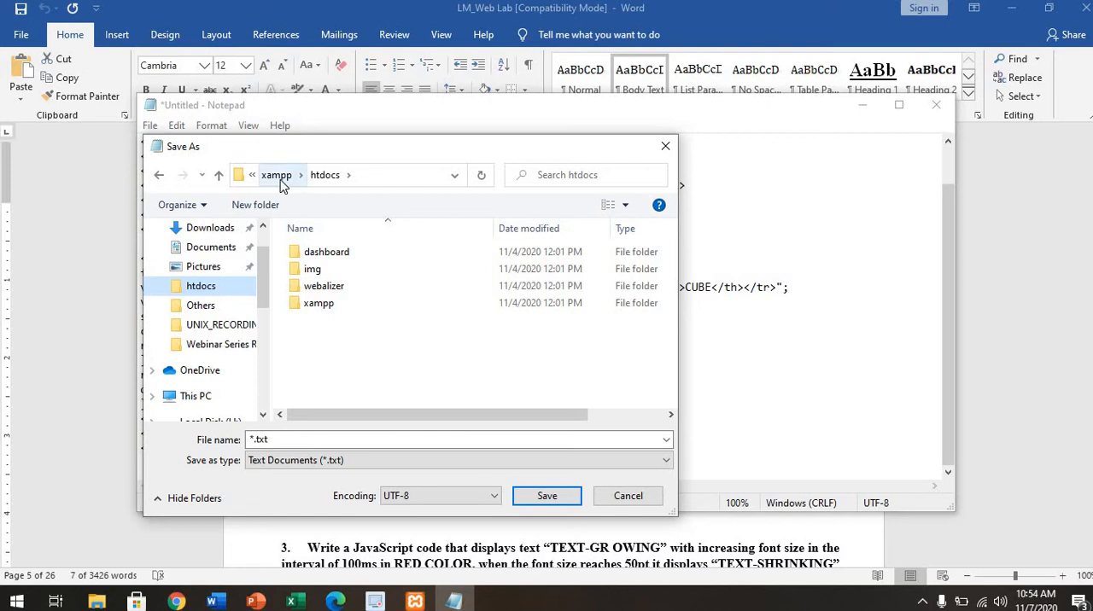
pyautogui.moveTo(333, 187)
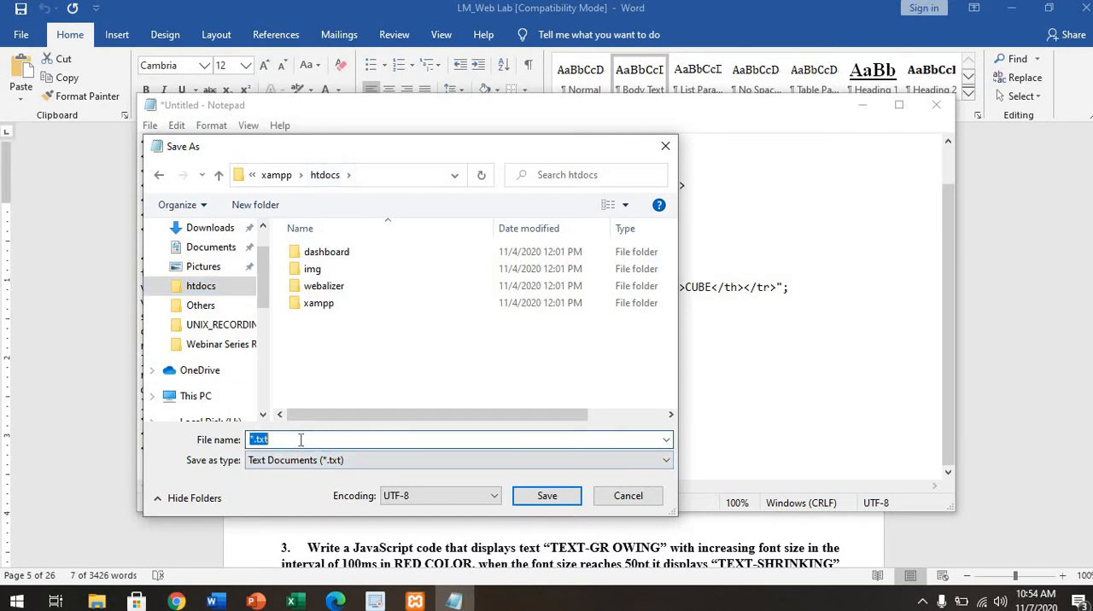
# Step: Save the file as wtlab2.html with the All Files type in the XAMPP htdocs folder
pyautogui.write('w')
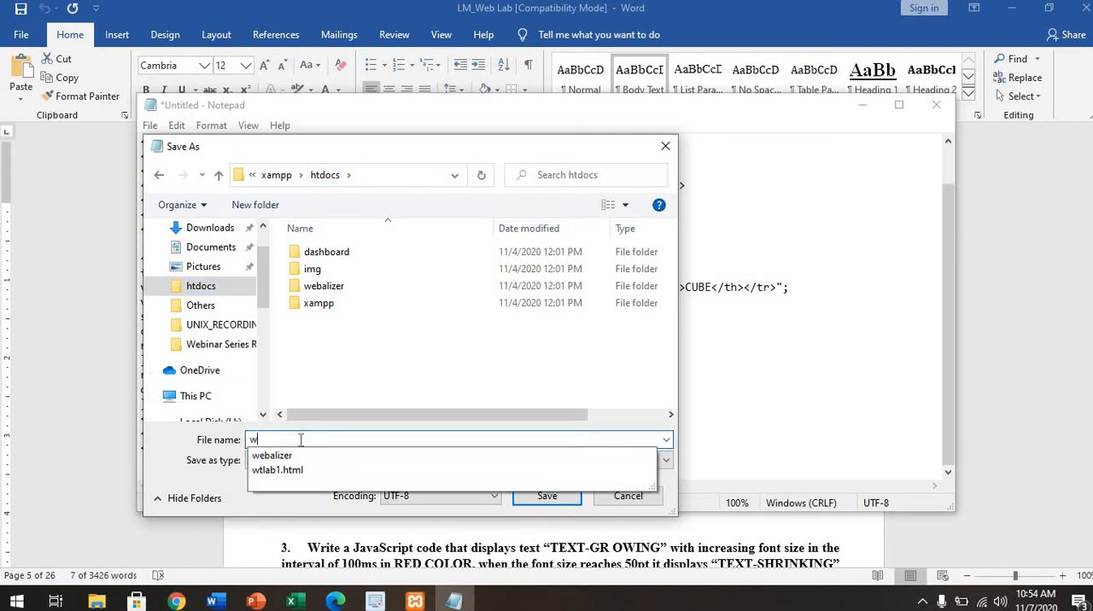
pyautogui.write('tlab2')
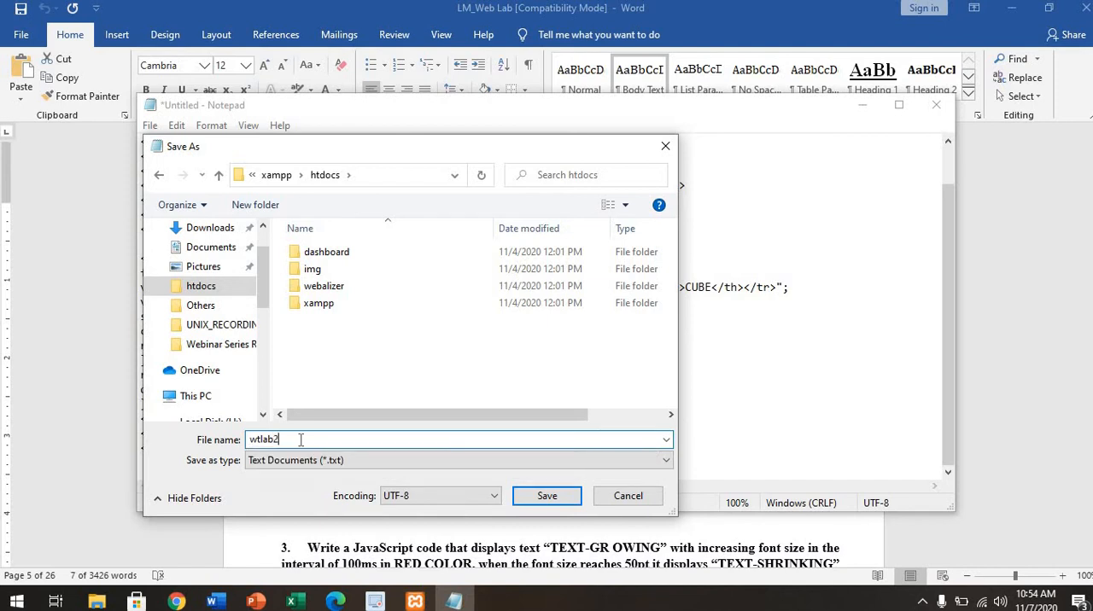
pyautogui.write('.htm')
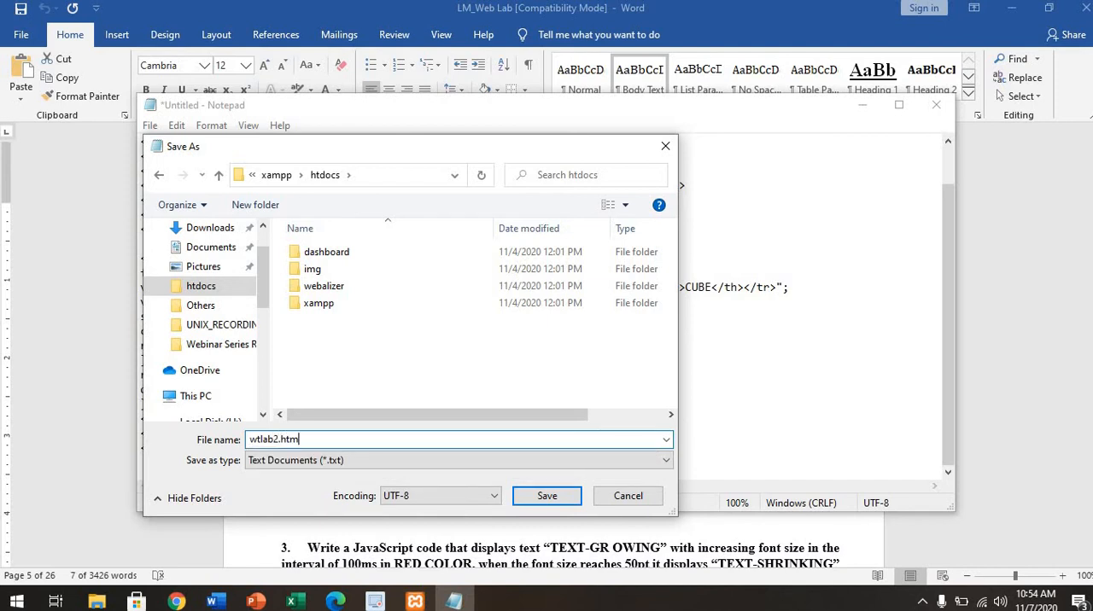
pyautogui.write('l')
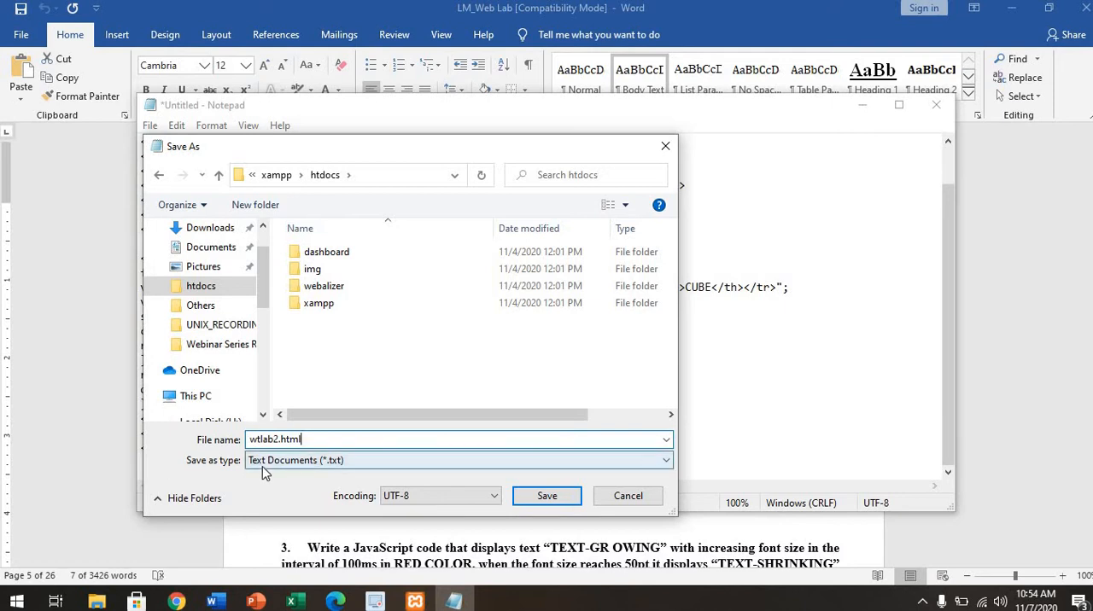
pyautogui.click(458, 461)
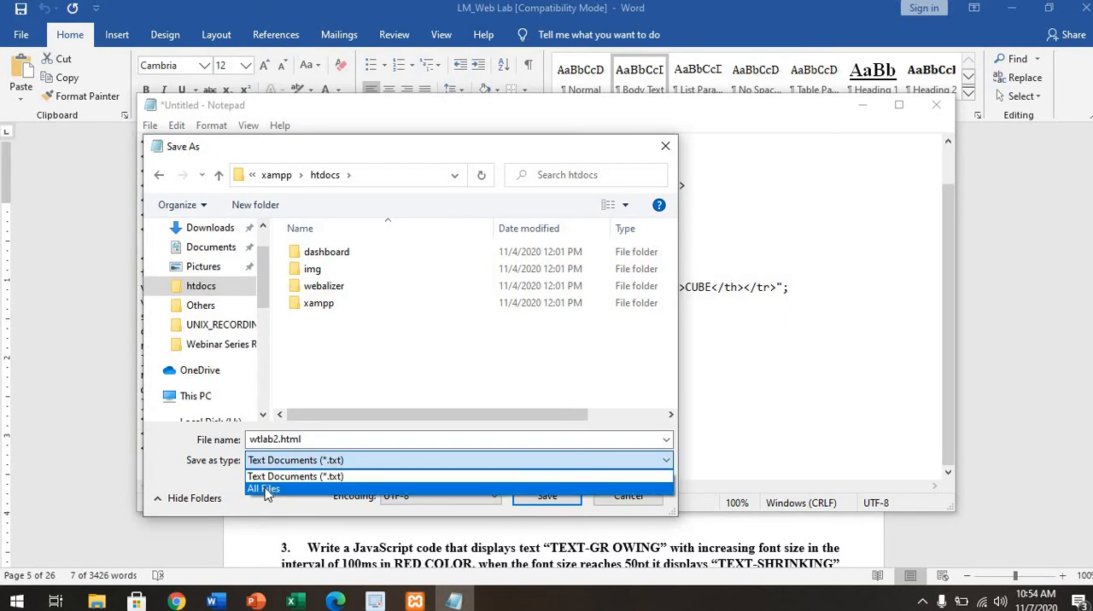
pyautogui.click(263, 489)
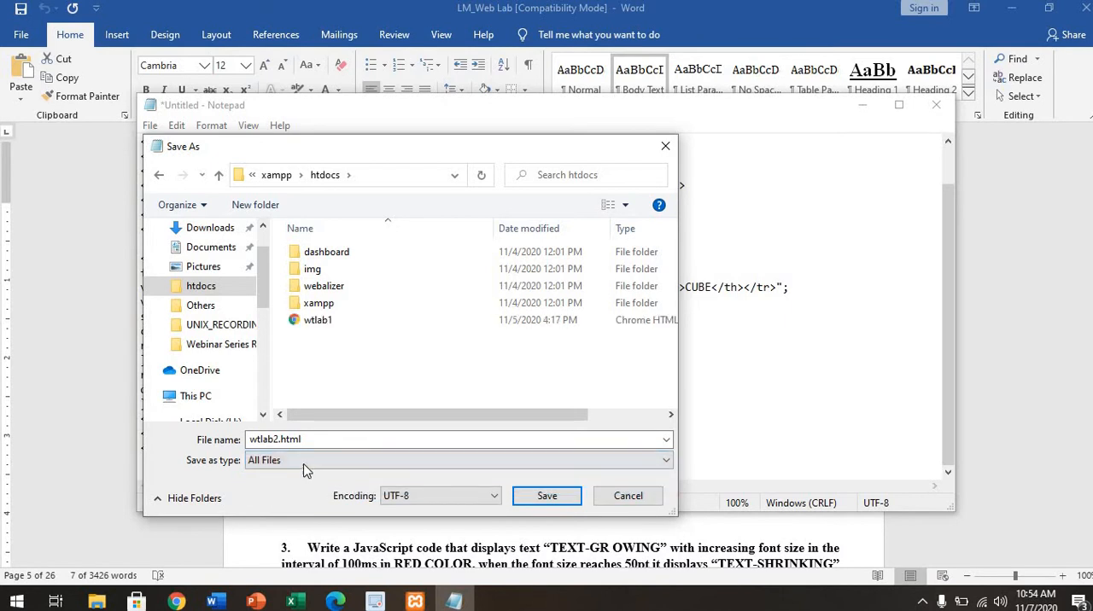
pyautogui.click(546, 495)
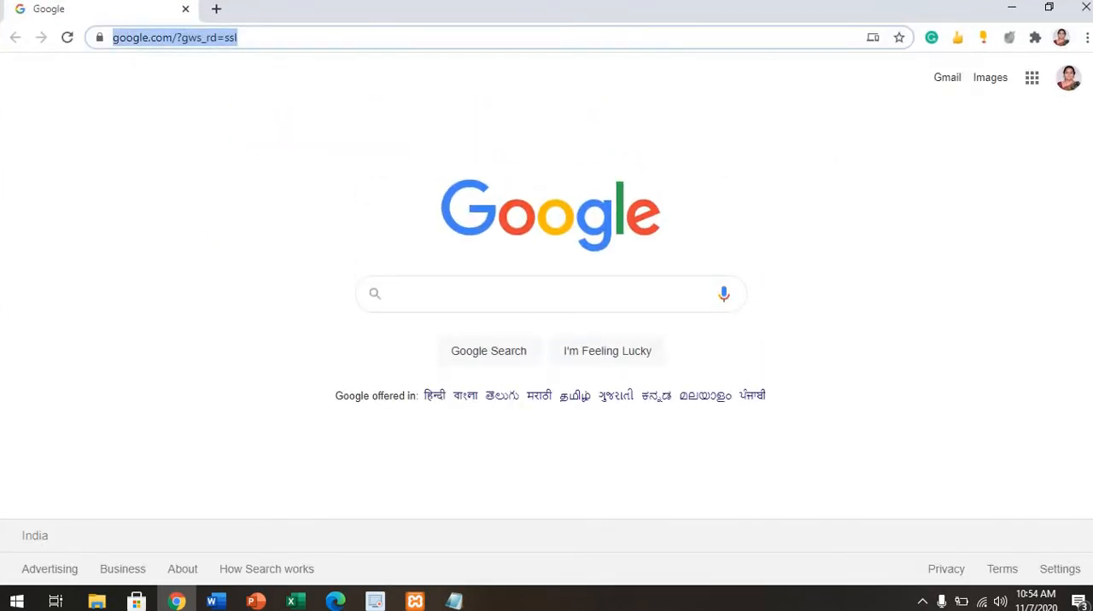
# Step: Enter the localhost/wtlab2.html address in Chrome to render the squares-and-cubes table
pyautogui.write('localhost')
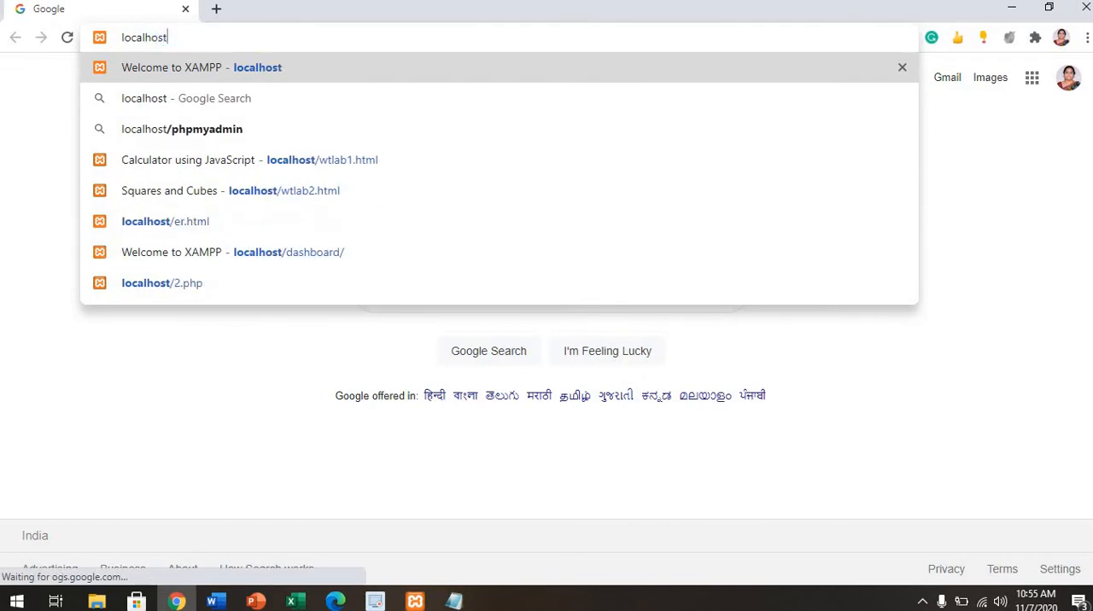
pyautogui.write('/wtlab2.html')
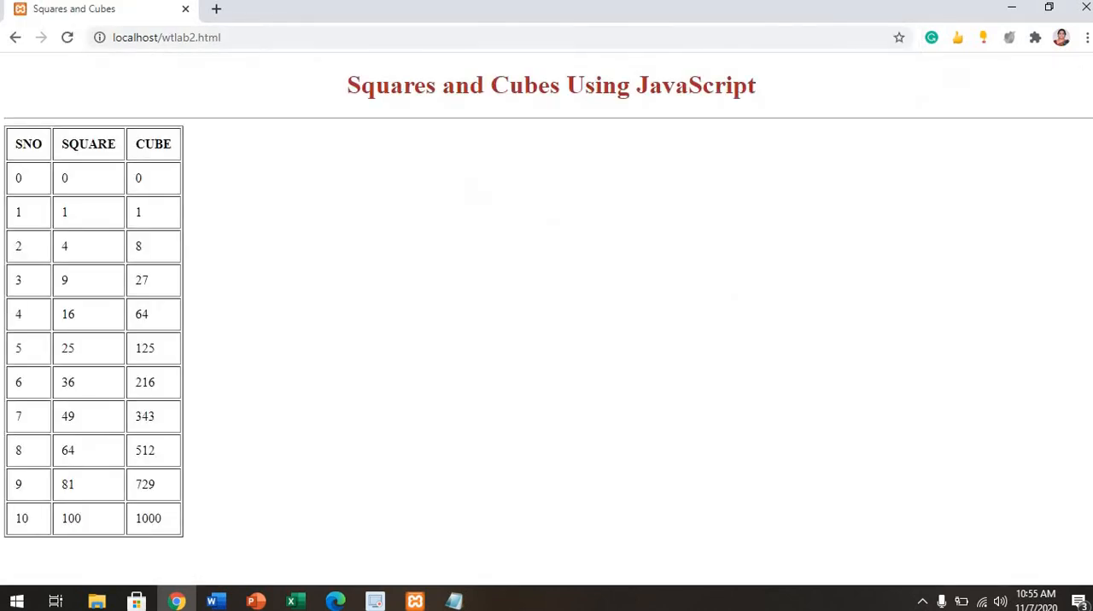
pyautogui.moveTo(396, 163)
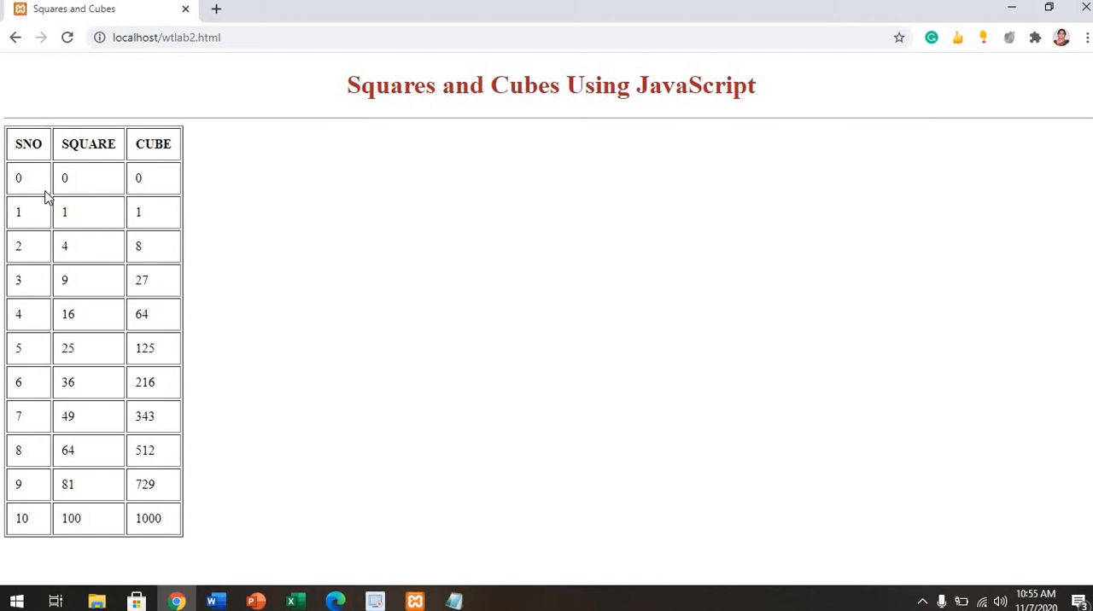
pyautogui.moveTo(157, 187)
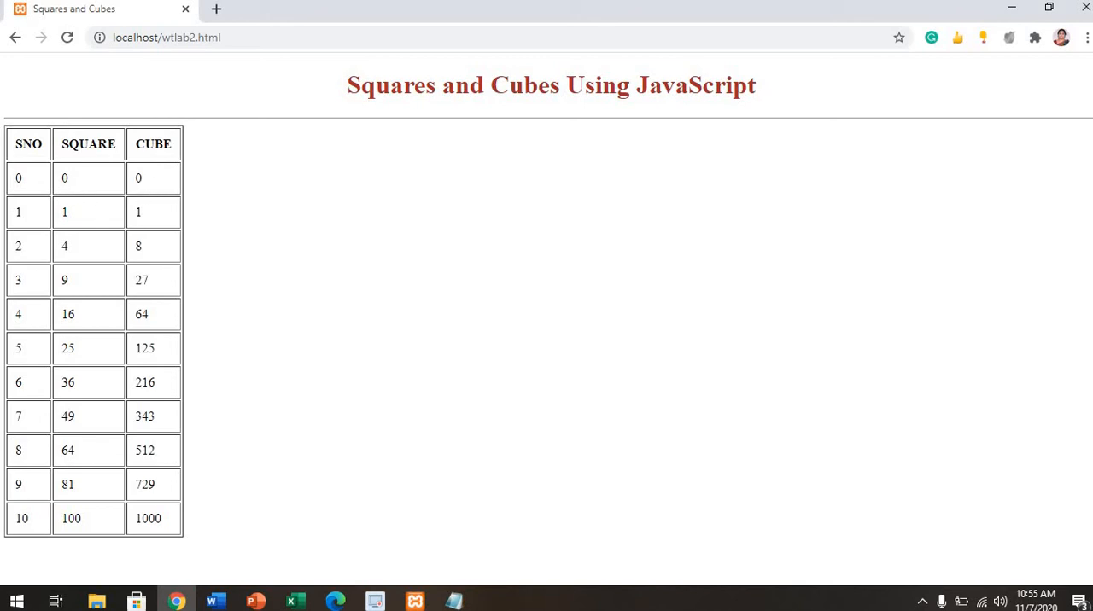
pyautogui.moveTo(3, 214)
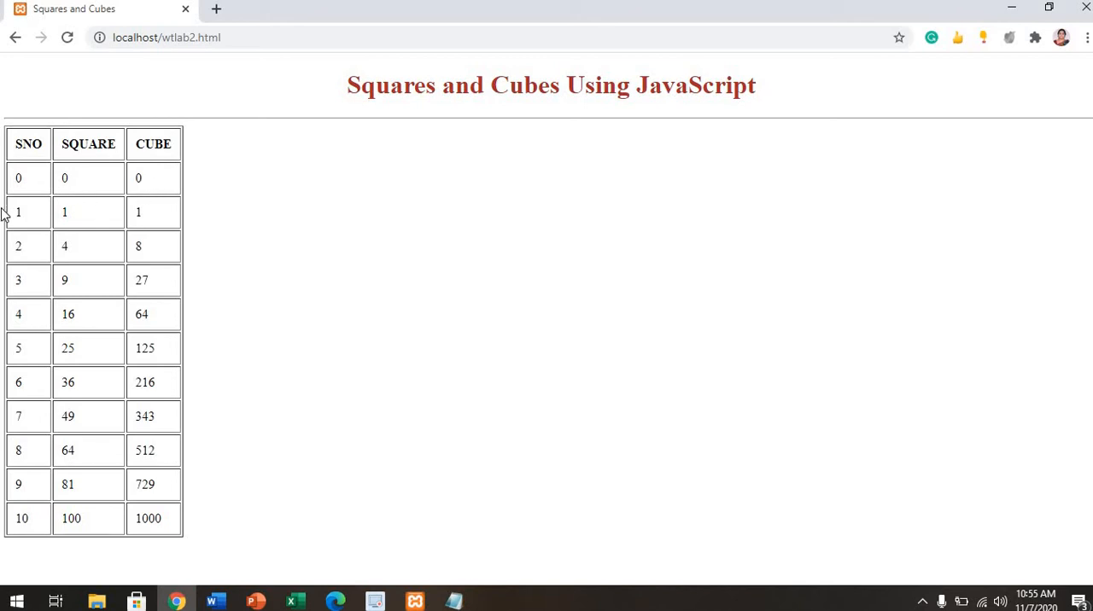
pyautogui.moveTo(116, 194)
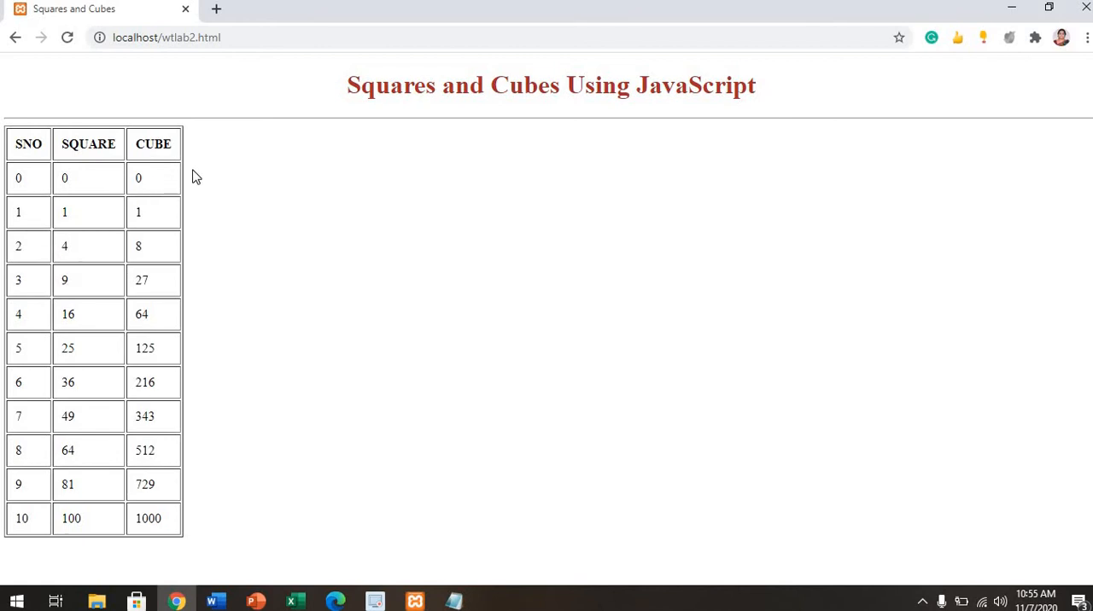
pyautogui.moveTo(550, 215)
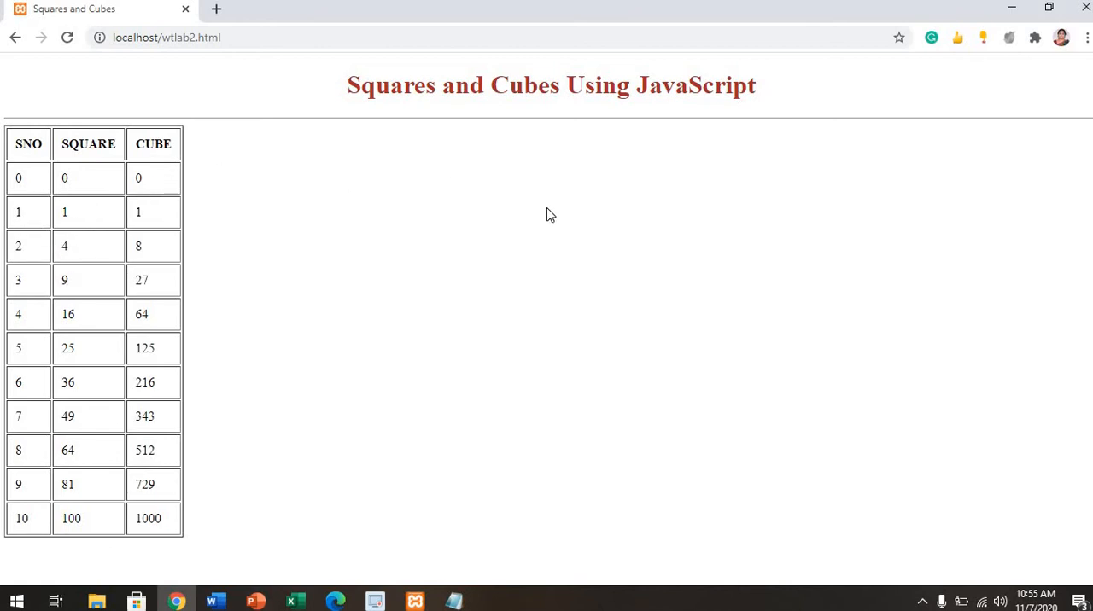
pyautogui.moveTo(680, 177)
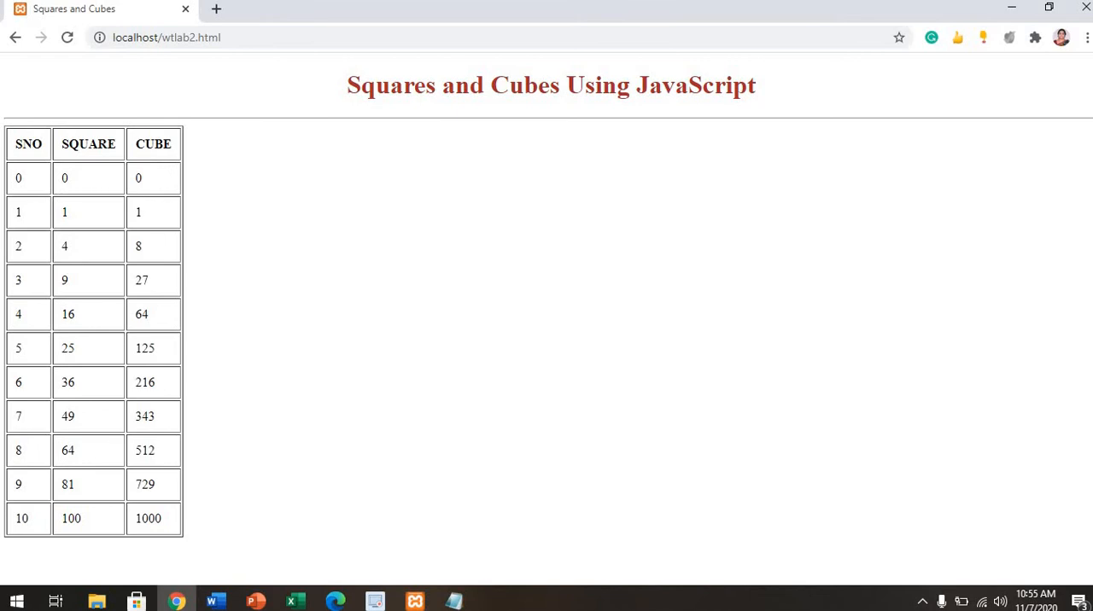
pyautogui.moveTo(215, 602)
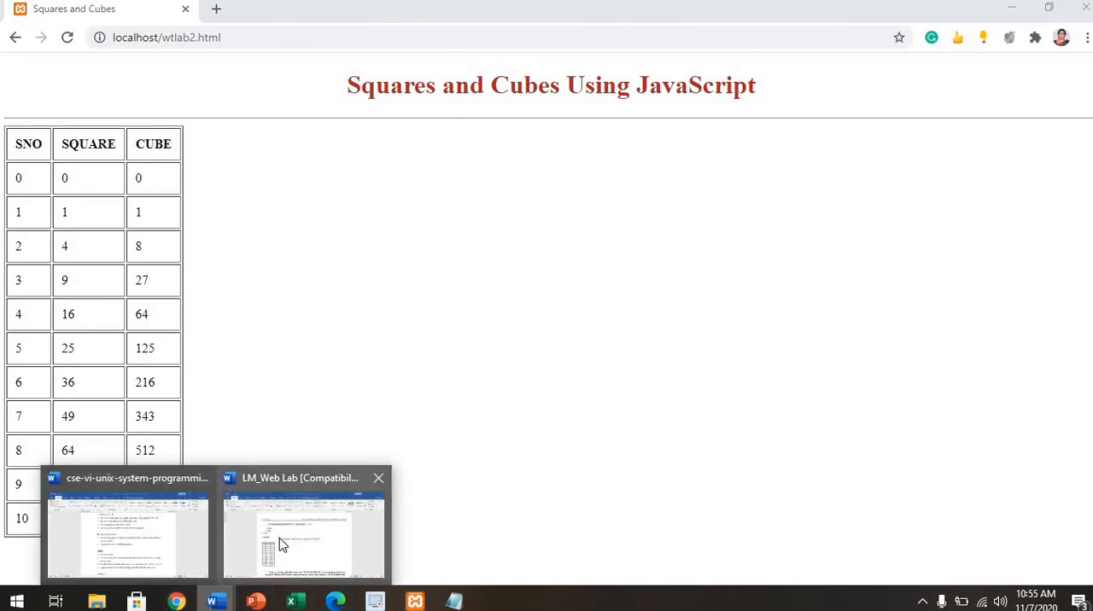
# Step: Select the Grow & Shrink Text program in the Word lab manual through </body></html> and copy it
pyautogui.click(304, 533)
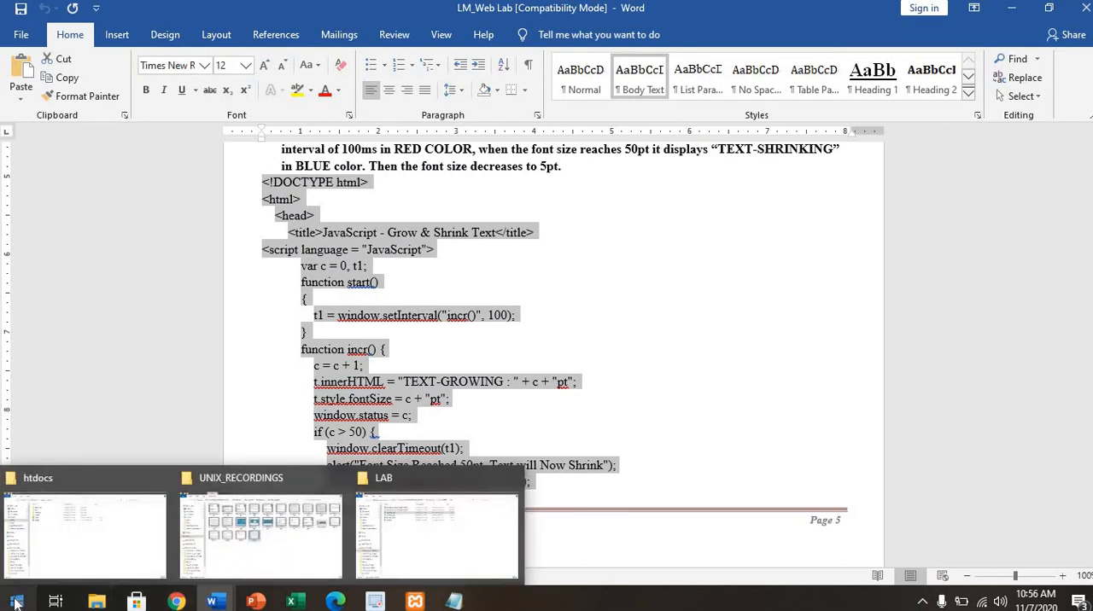
pyautogui.click(379, 533)
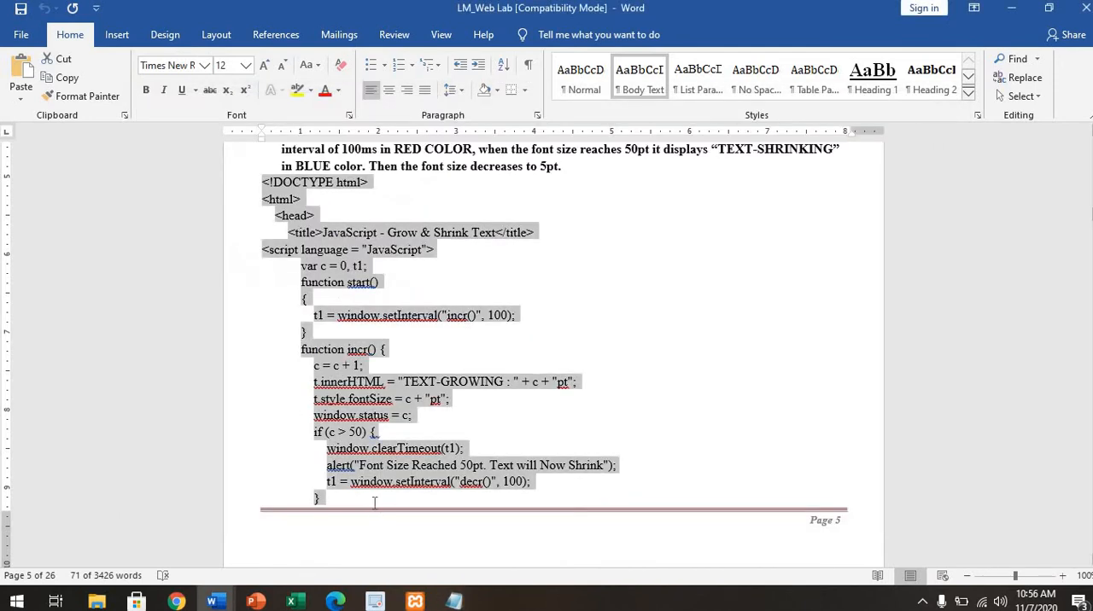
pyautogui.scroll(-3)
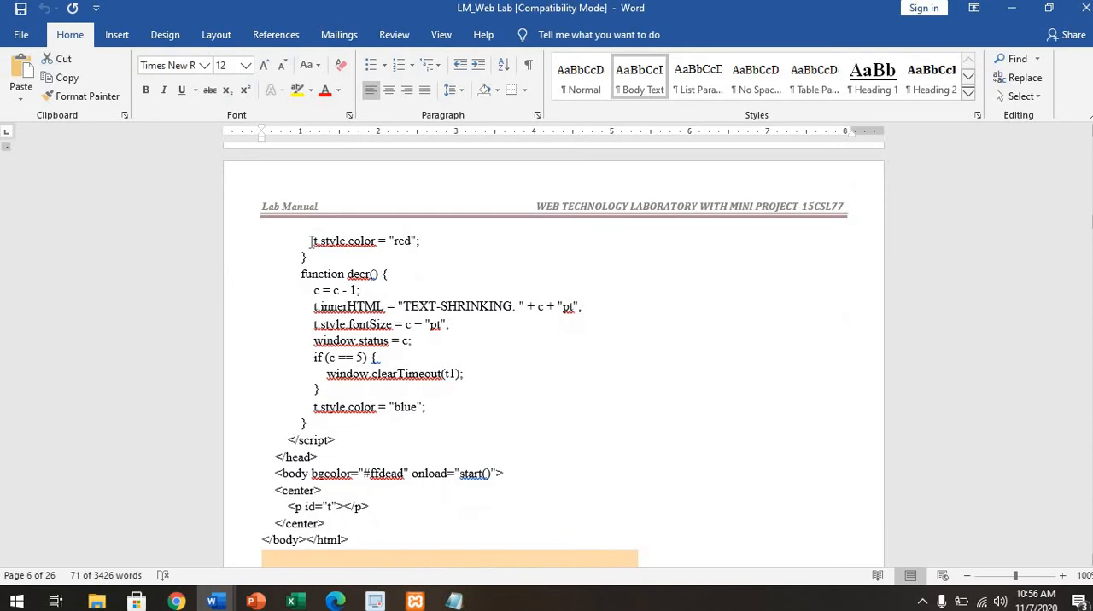
pyautogui.moveTo(311, 241); pyautogui.dragTo(348, 540)
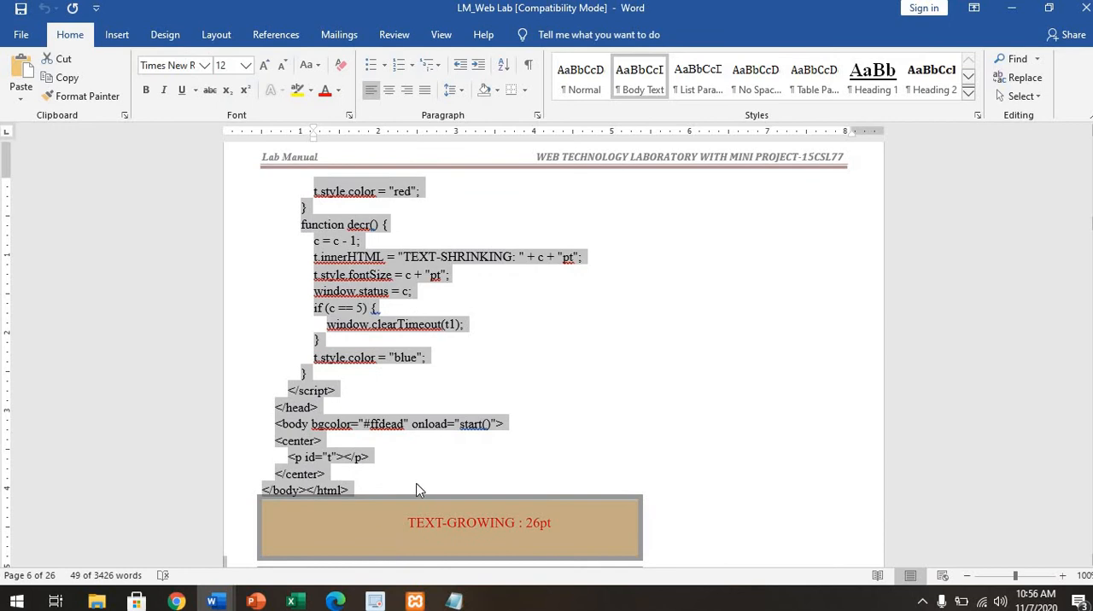
pyautogui.scroll(-3)
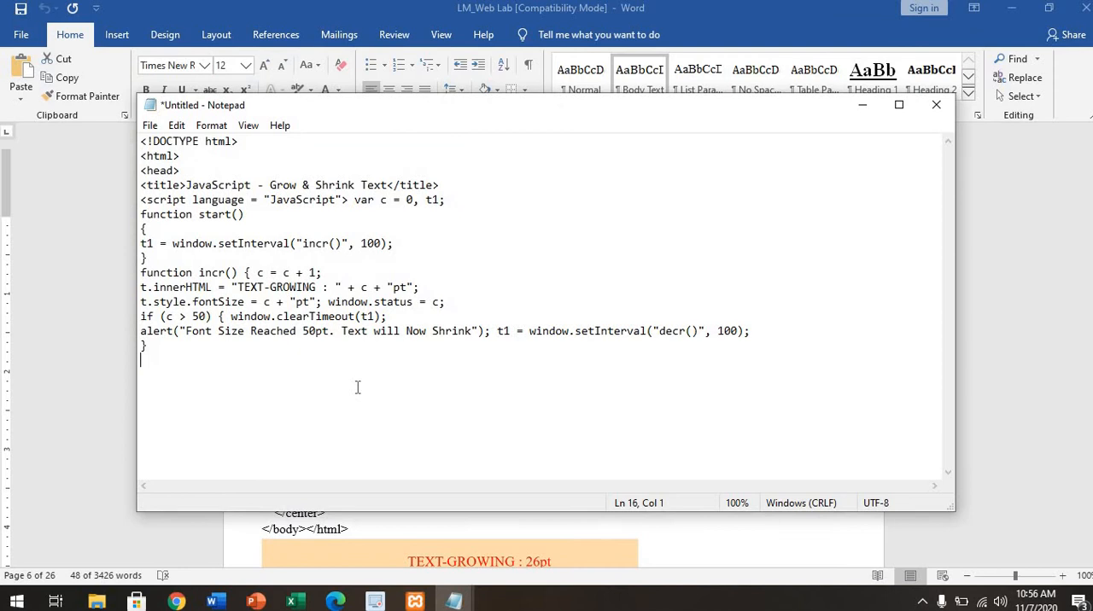
# Step: Add the closing </center>, </body> and </html> tags at the end of the pasted code
pyautogui.scroll(-3)
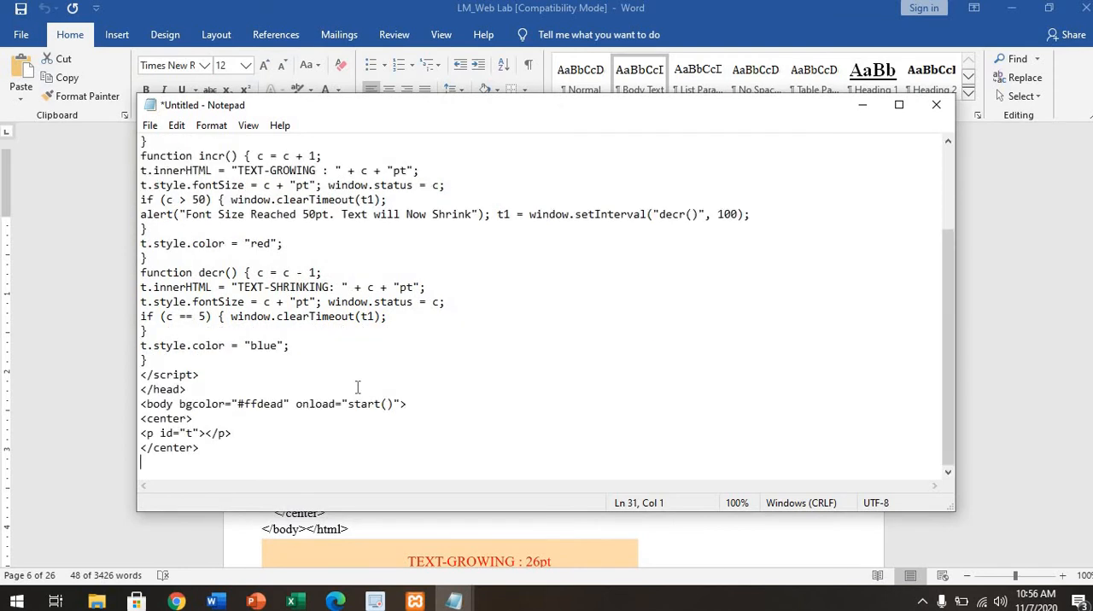
pyautogui.write('<>')
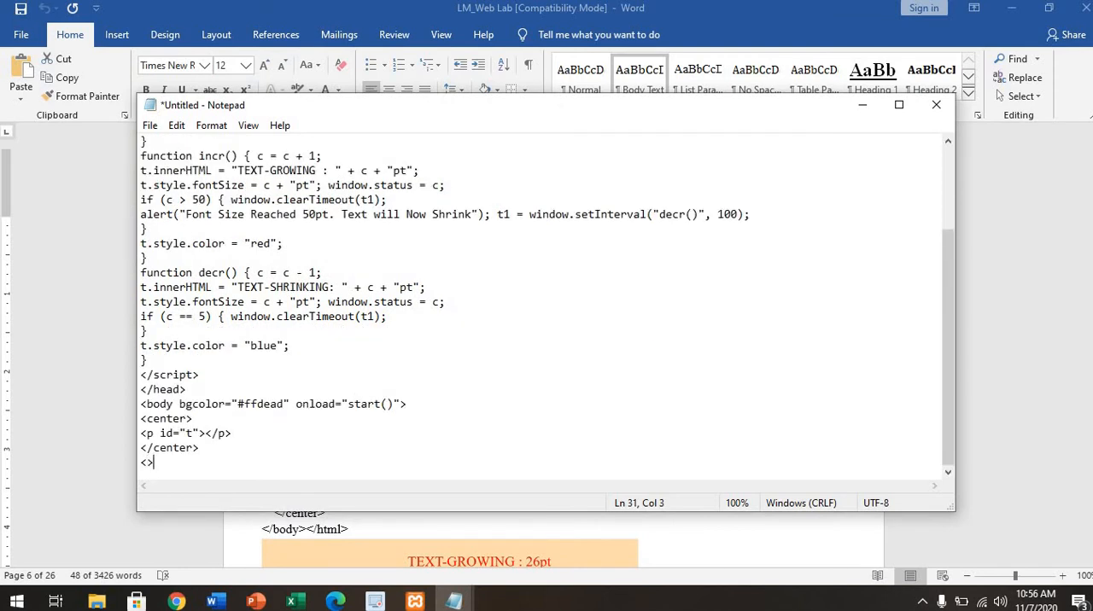
pyautogui.write('/body')
pyautogui.press('enter')
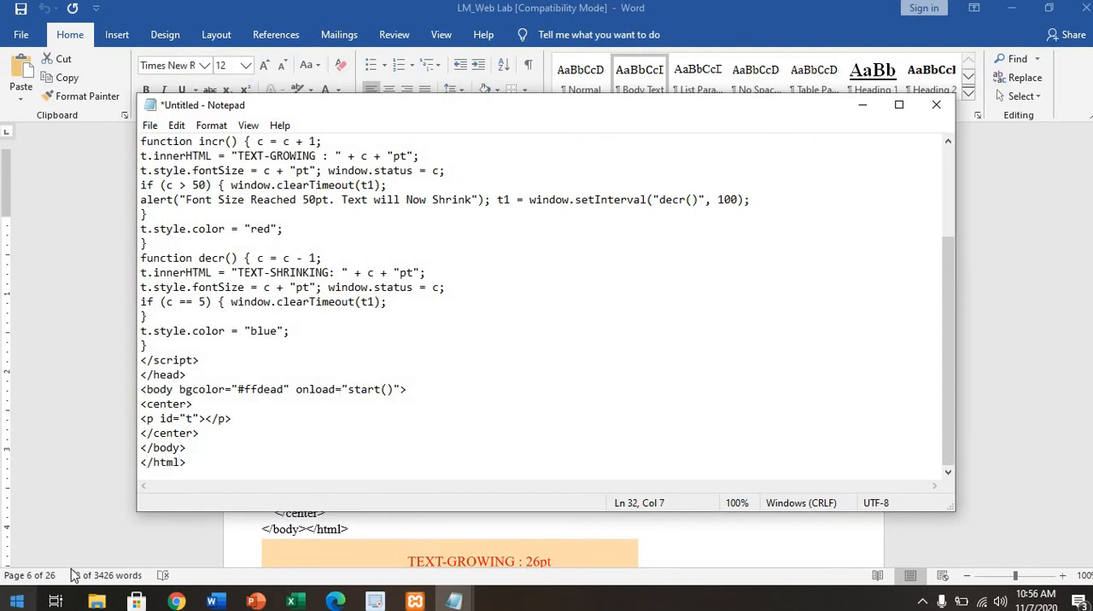
pyautogui.moveTo(215, 602)
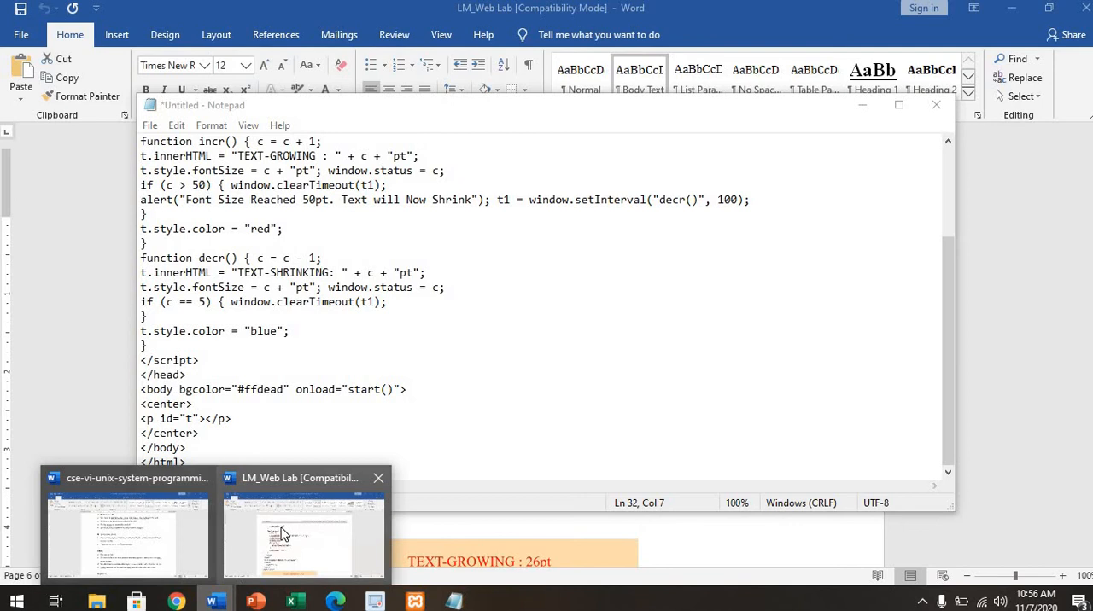
pyautogui.click(304, 529)
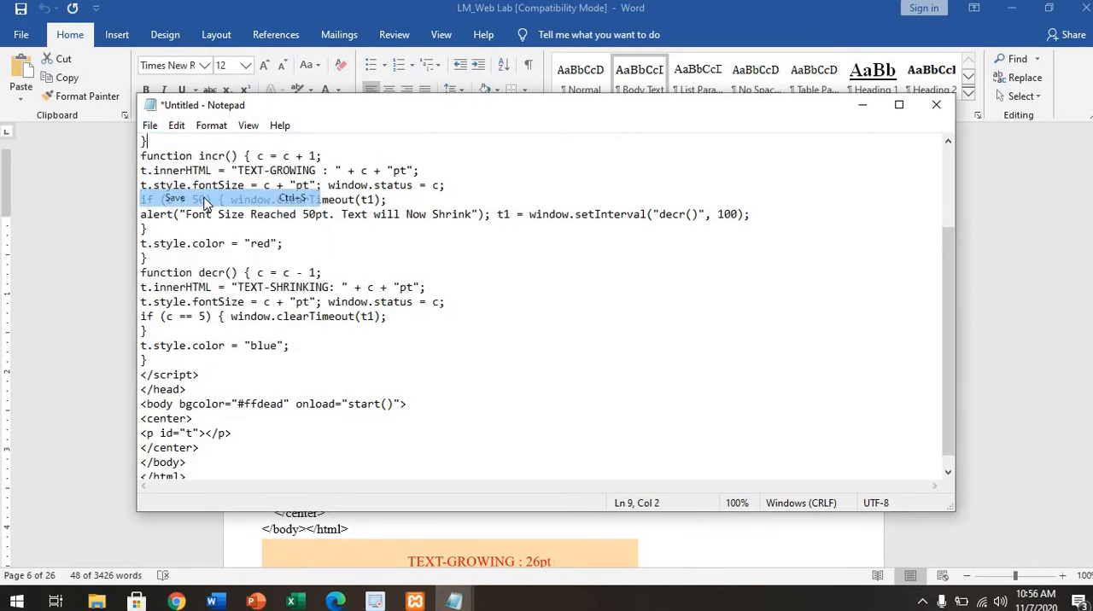
# Step: Save the page as wtlab3.html with the All Files type in htdocs via Ctrl+S
pyautogui.press('ctrl+s')
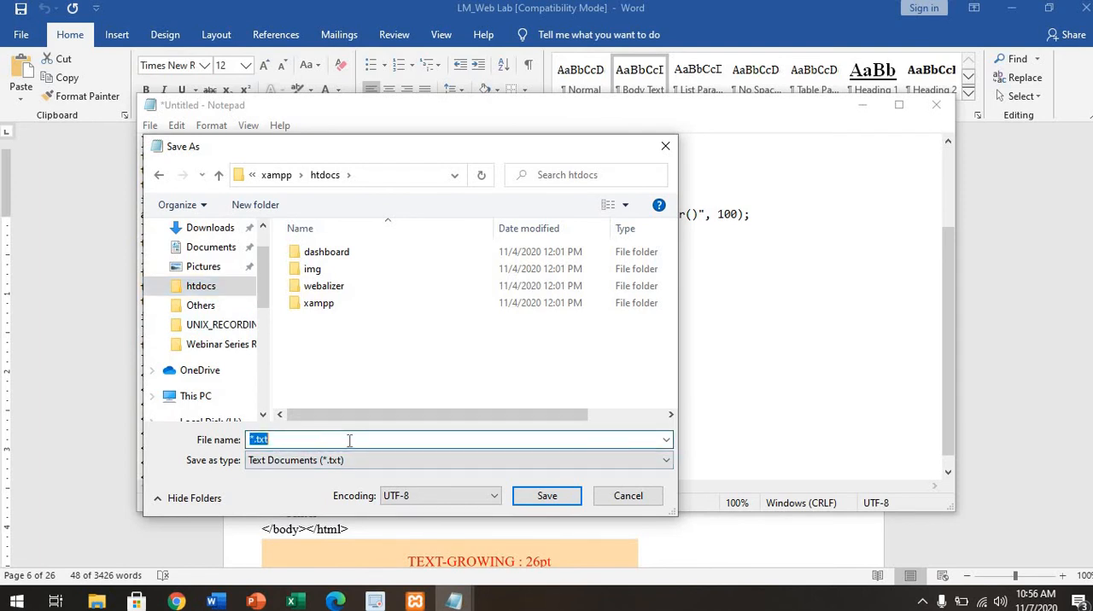
pyautogui.write('wtlab3')
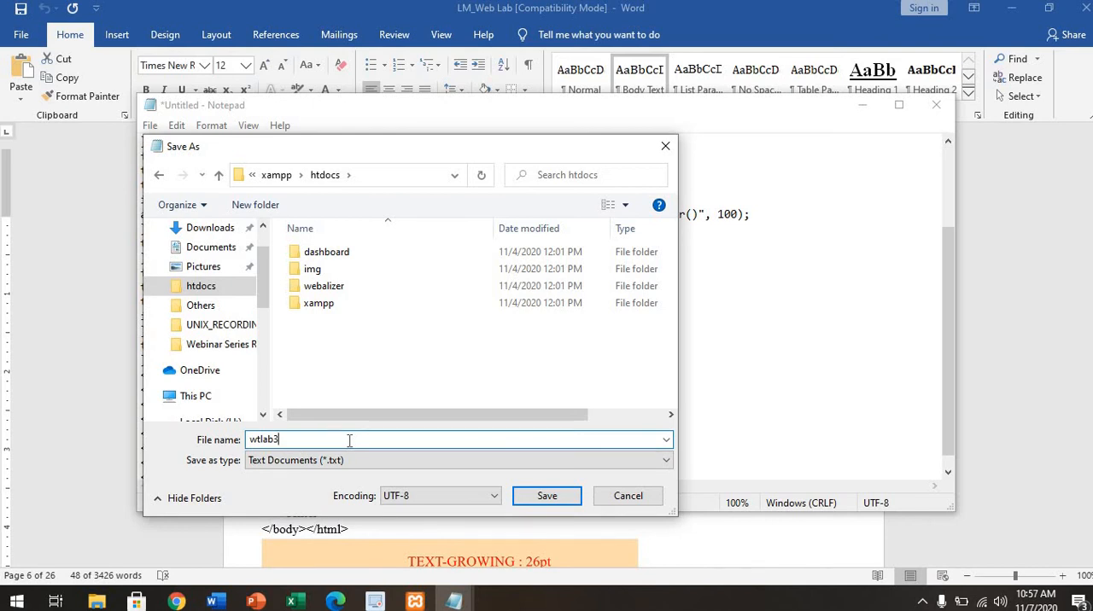
pyautogui.write('.html')
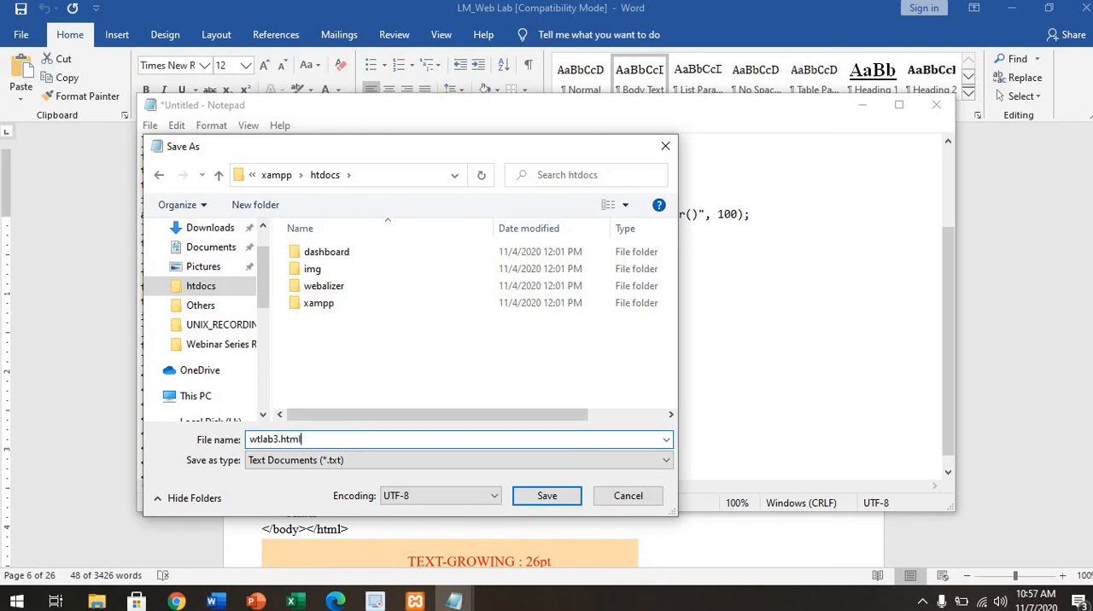
pyautogui.click(458, 461)
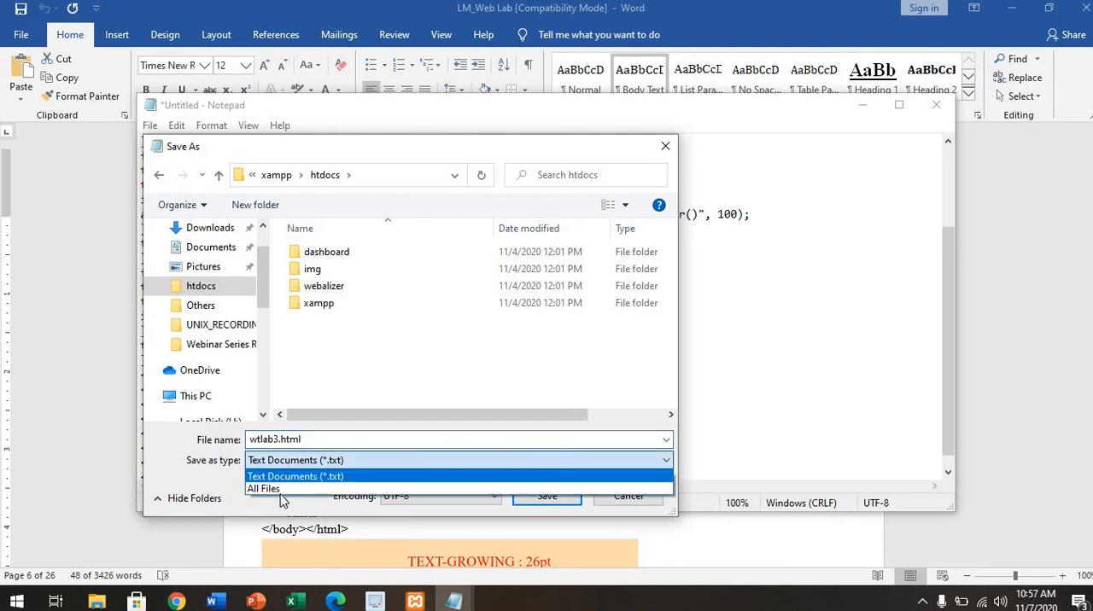
pyautogui.click(263, 488)
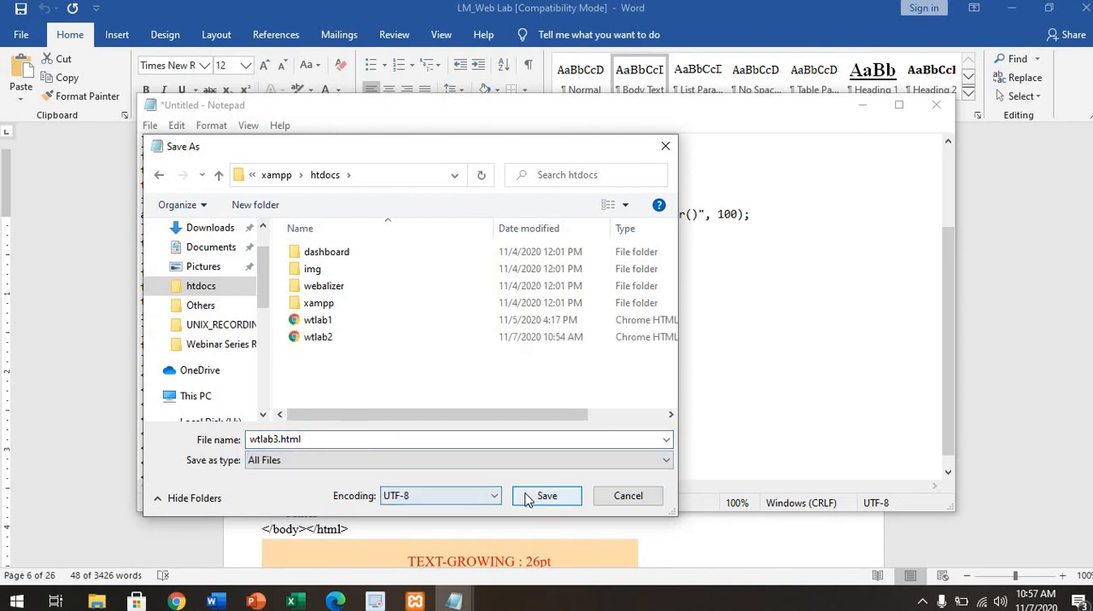
pyautogui.click(546, 496)
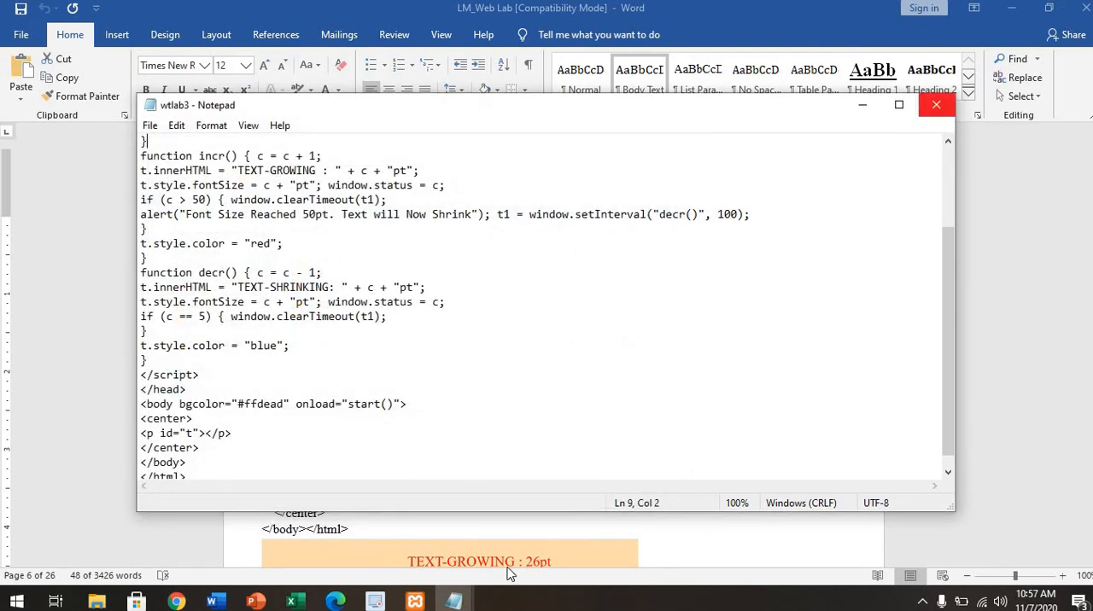
pyautogui.click(174, 601)
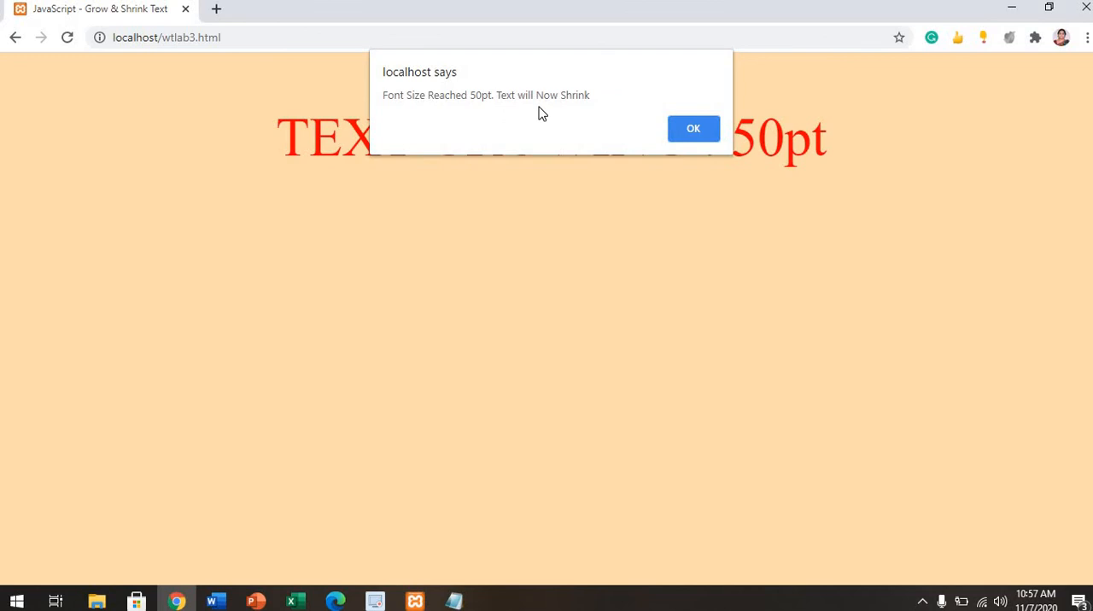
# Step: Dismiss the 50pt alert on localhost/wtlab3.html so the blue text starts shrinking
pyautogui.click(694, 128)
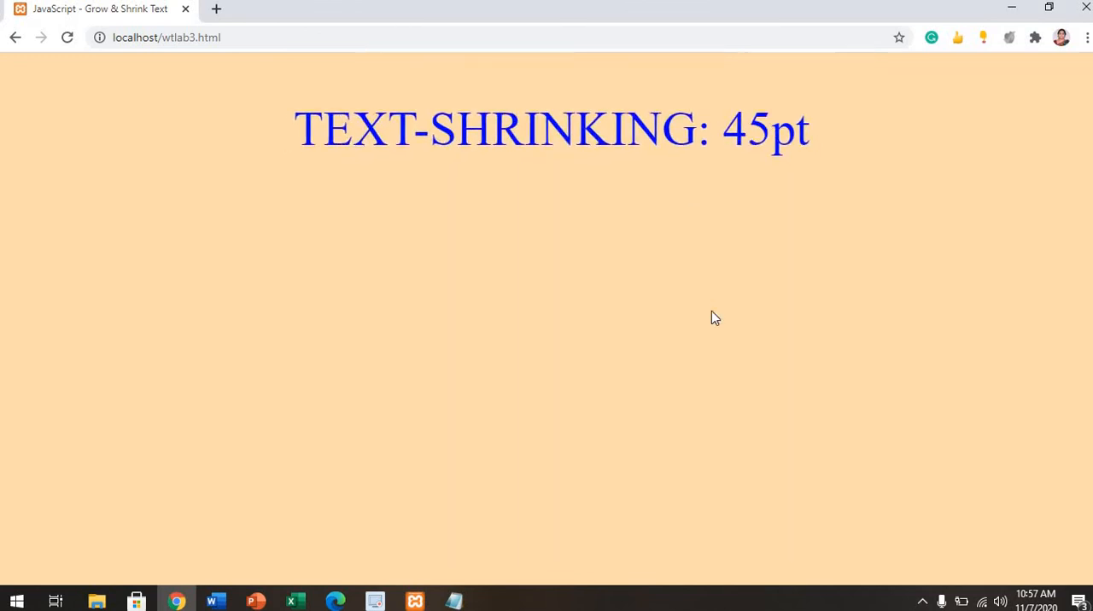